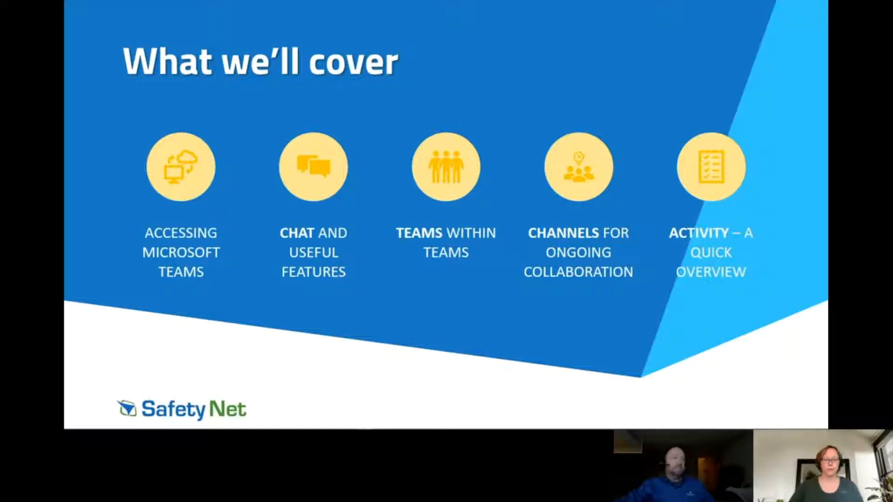
Step: Advance the 'What we'll cover' agenda slide during the slide show
{"action": "key", "text": "Right"}
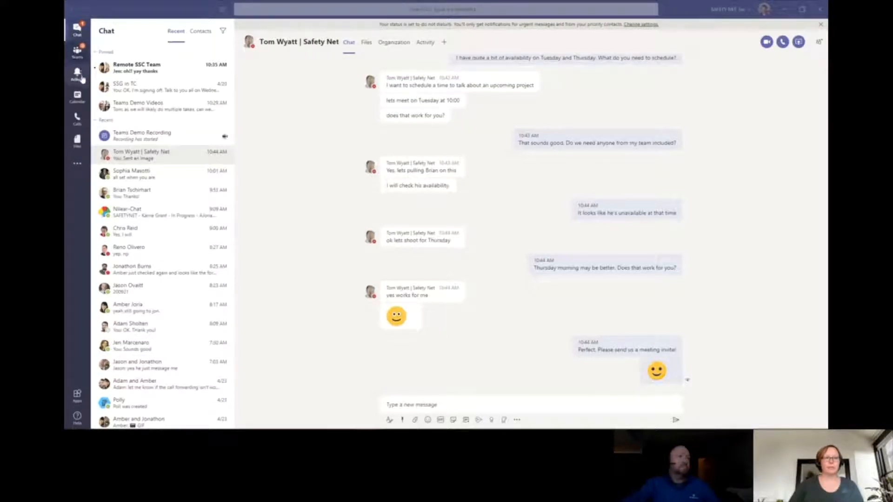
{"action": "mouse_move", "coordinate": [77, 165]}
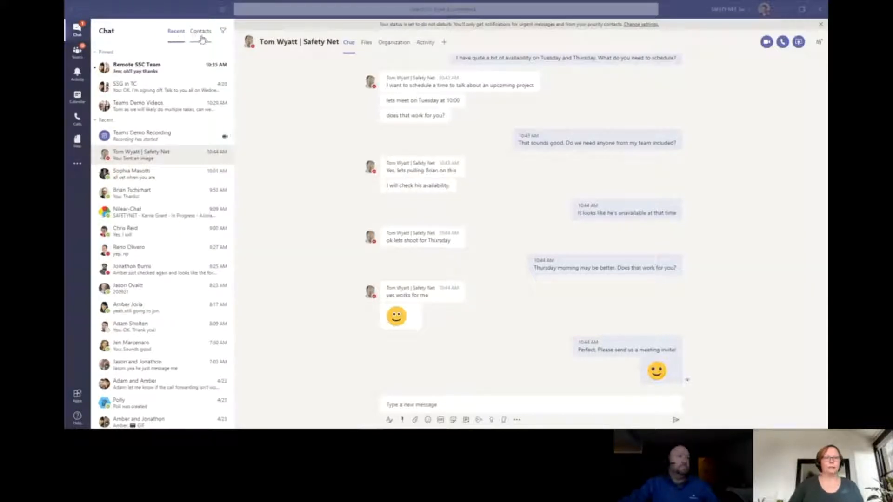
Step: Switch the Chat pane to the Contacts tab
{"action": "left_click", "coordinate": [200, 31]}
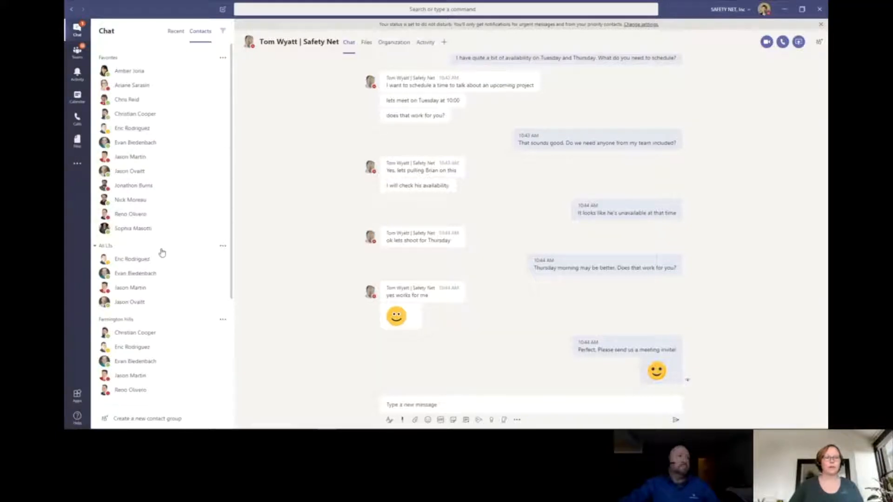
{"action": "mouse_move", "coordinate": [166, 414]}
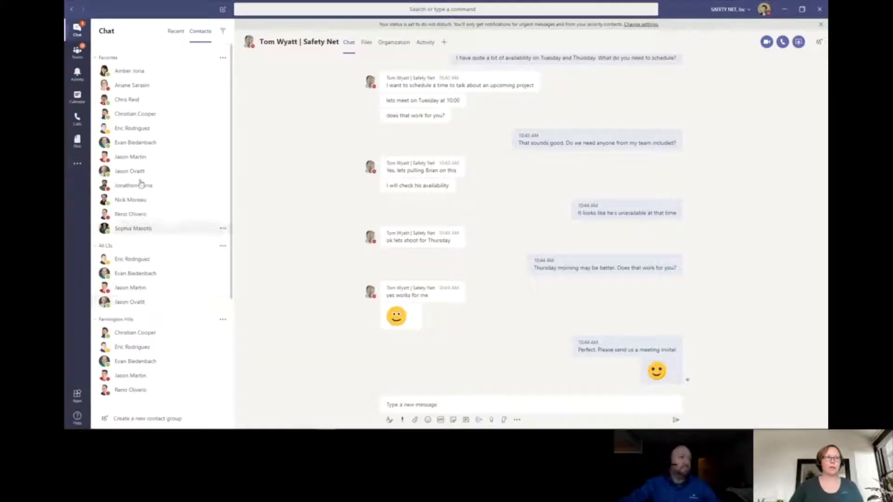
{"action": "mouse_move", "coordinate": [140, 273]}
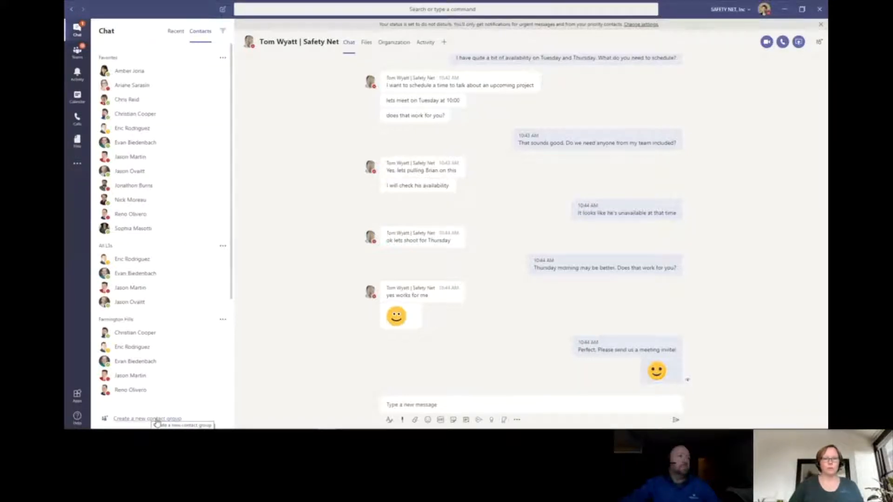
Step: Add a new contact group called 'Teams Demo Collab' to the contacts list
{"action": "left_click", "coordinate": [147, 419]}
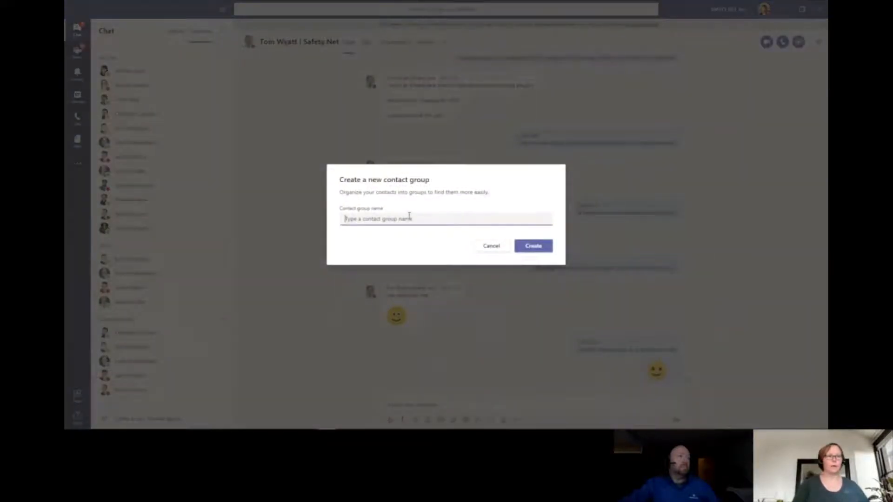
{"action": "type", "text": "Teams Demo"}
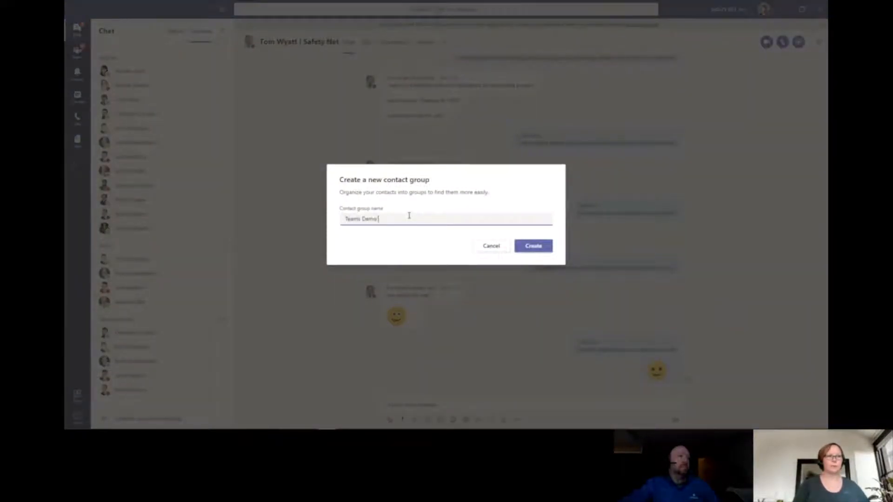
{"action": "type", "text": "Collab"}
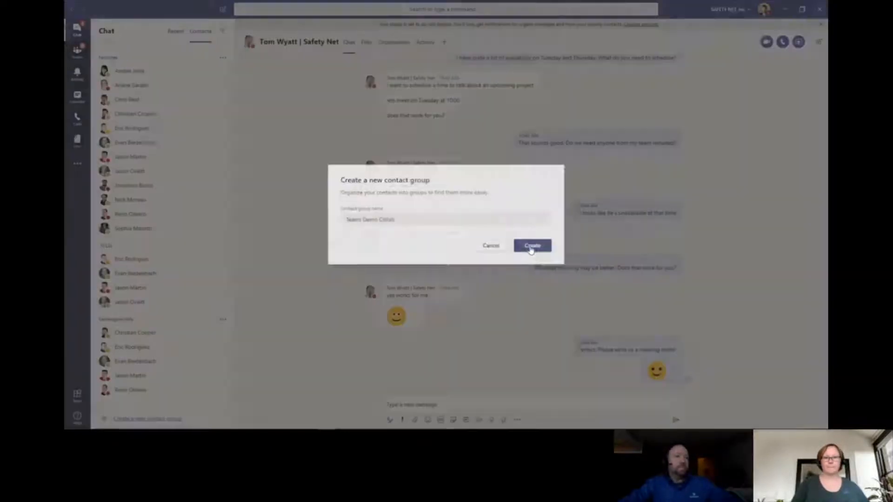
{"action": "left_click", "coordinate": [531, 245]}
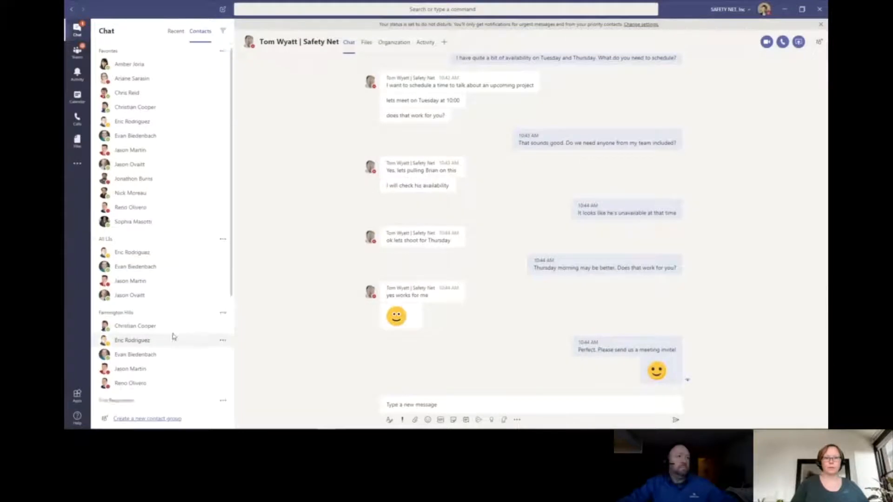
{"action": "scroll", "scroll_direction": "down", "scroll_amount": 3}
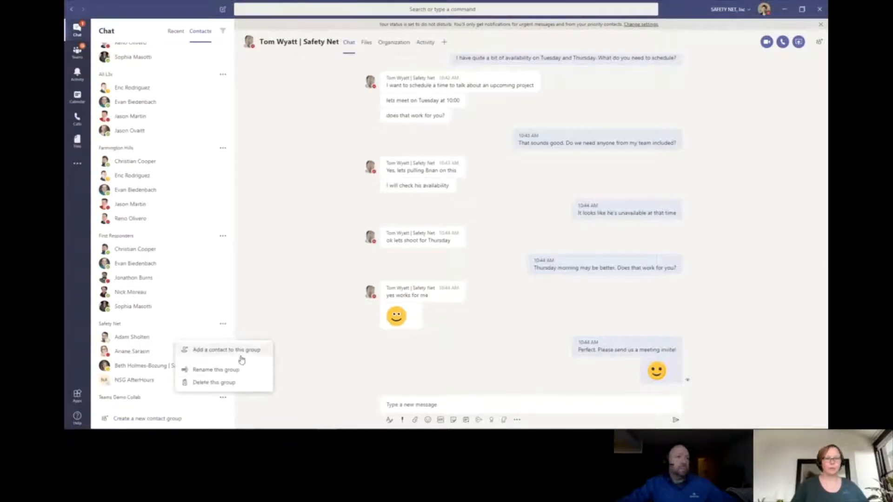
{"action": "left_click", "coordinate": [270, 356]}
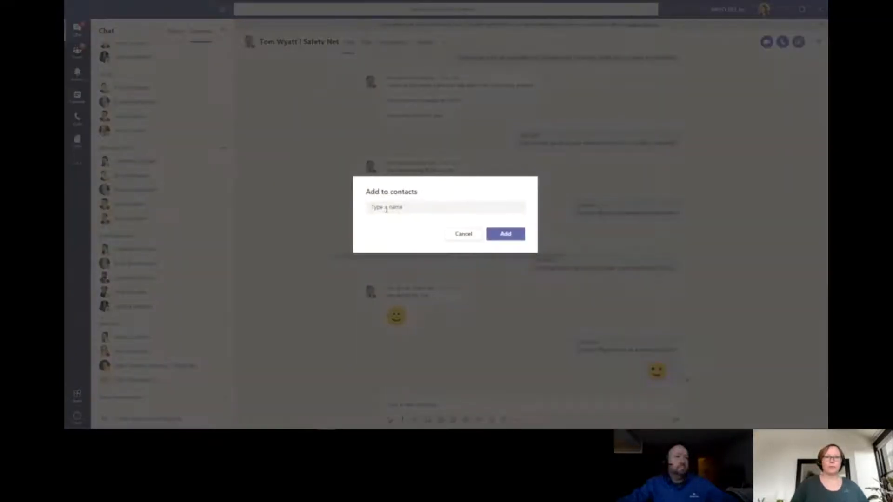
{"action": "type", "text": "To"}
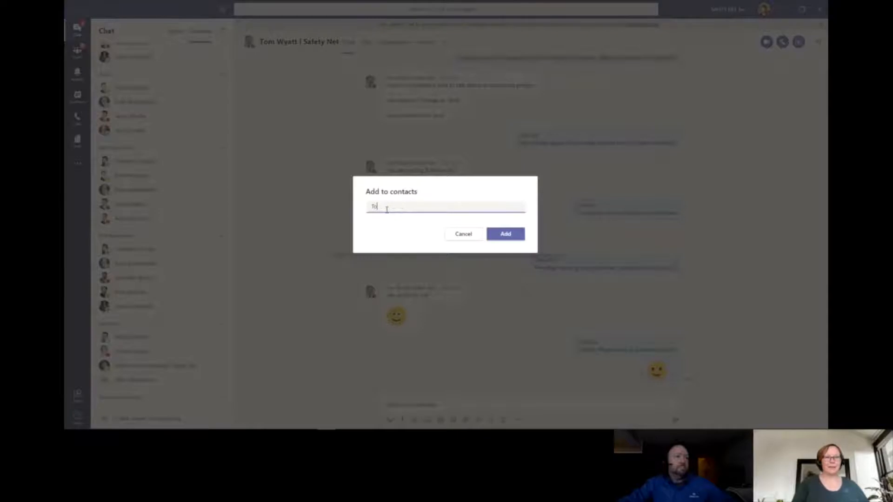
{"action": "type", "text": "Tom"}
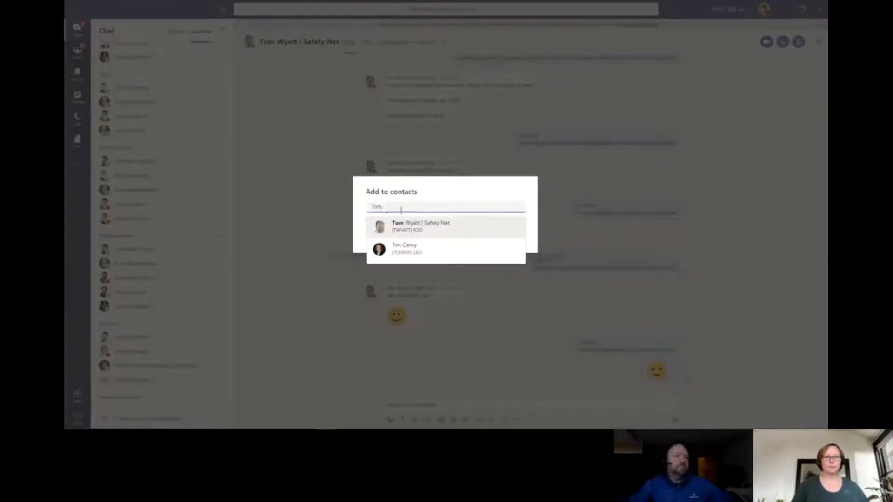
{"action": "left_click", "coordinate": [420, 226]}
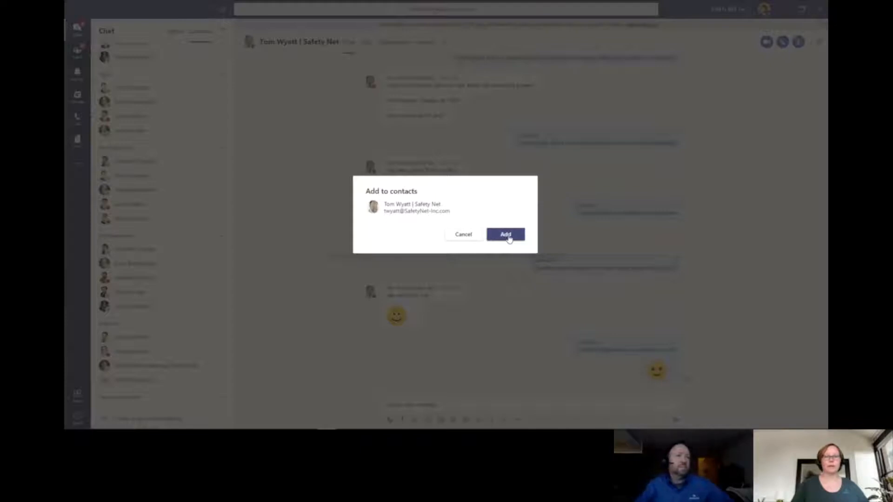
{"action": "left_click", "coordinate": [505, 234]}
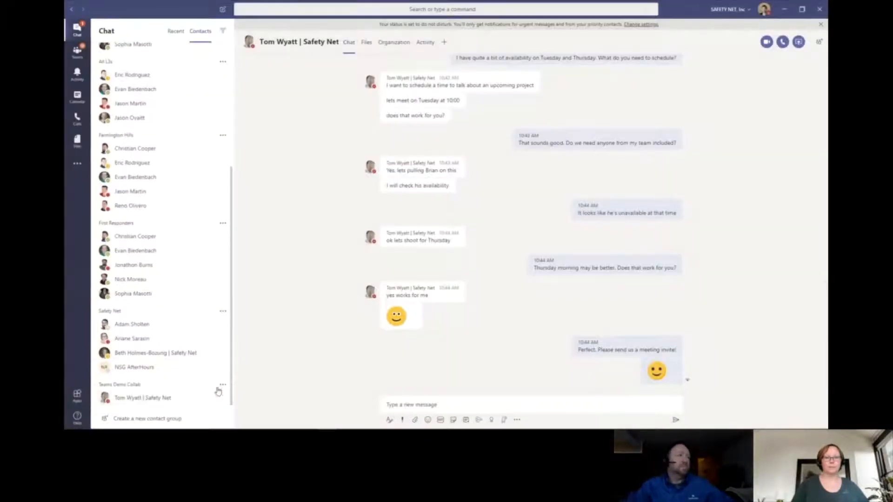
{"action": "left_click", "coordinate": [223, 311]}
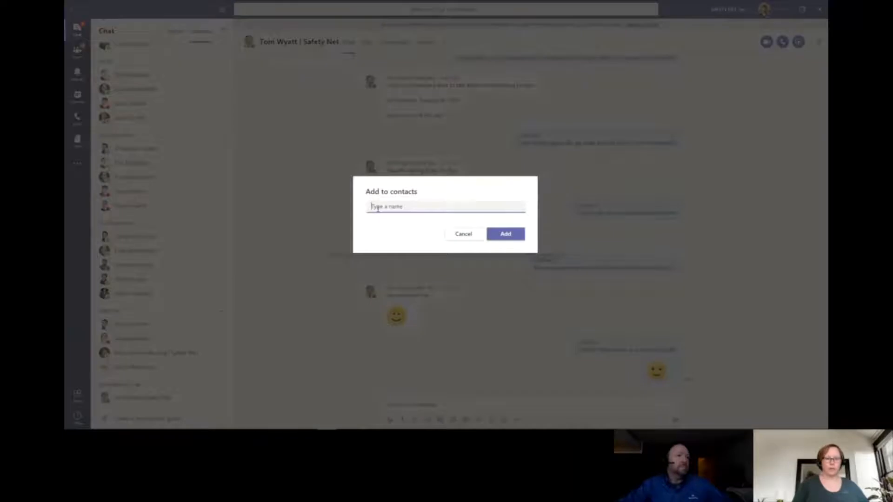
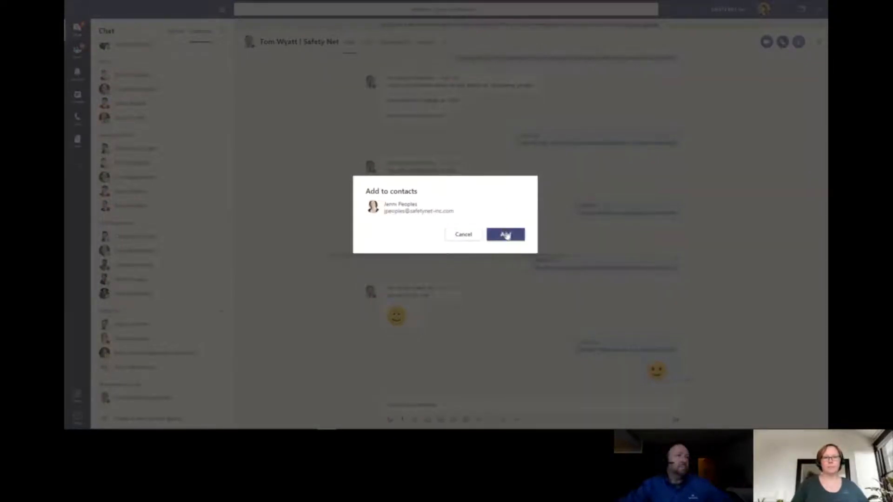
{"action": "left_click", "coordinate": [504, 234]}
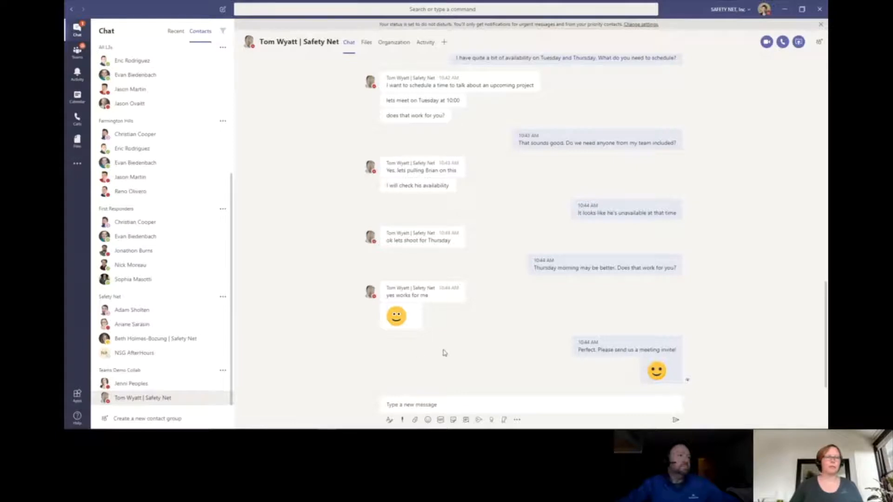
{"action": "mouse_move", "coordinate": [353, 390]}
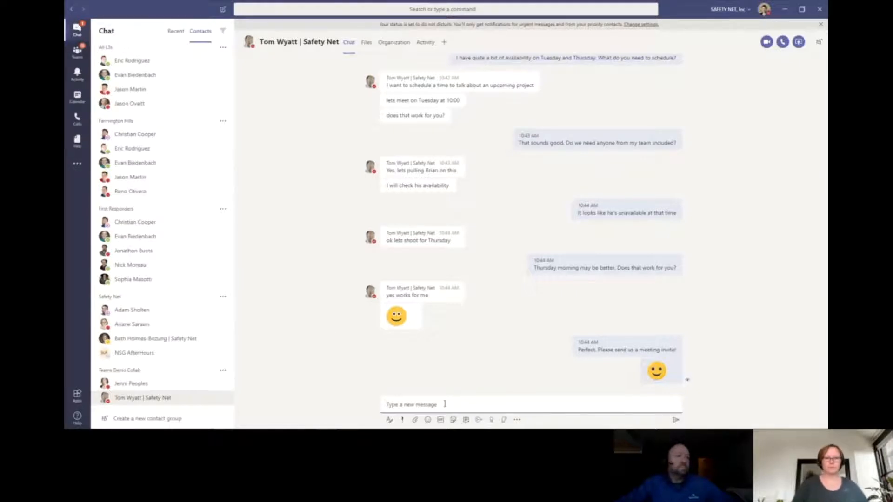
{"action": "type", "text": "Hi Tom"}
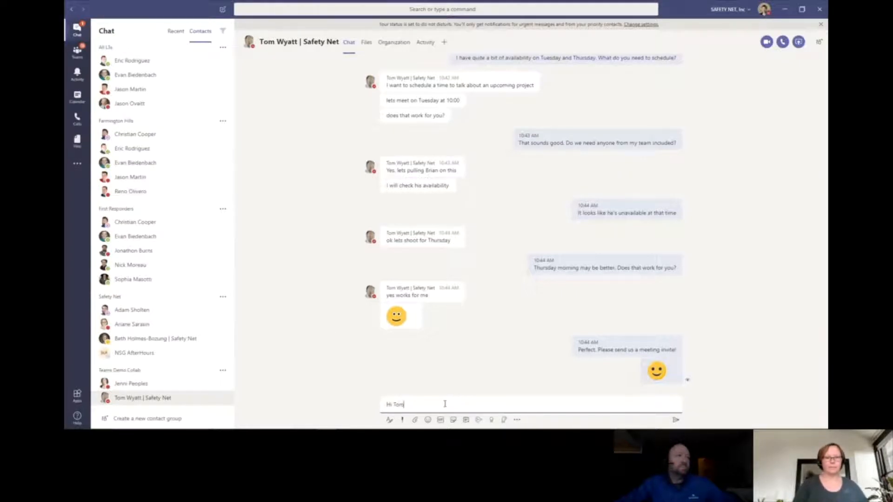
{"action": "key", "text": "enter"}
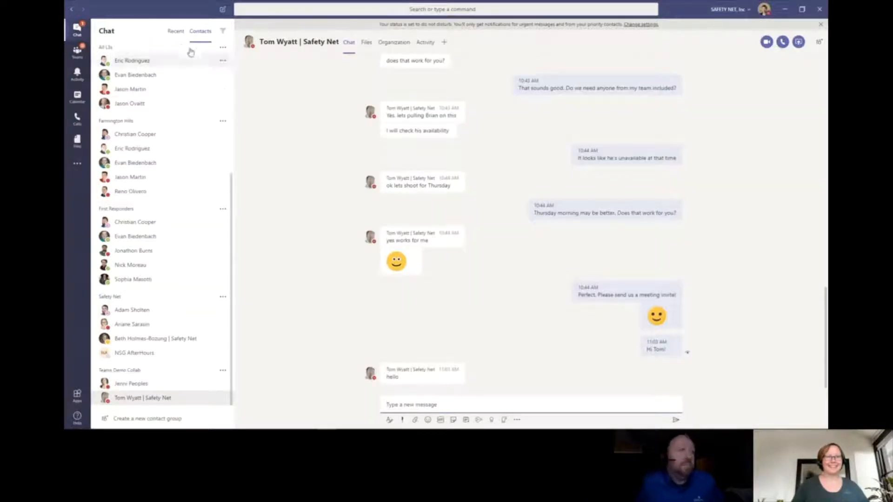
{"action": "left_click", "coordinate": [175, 31]}
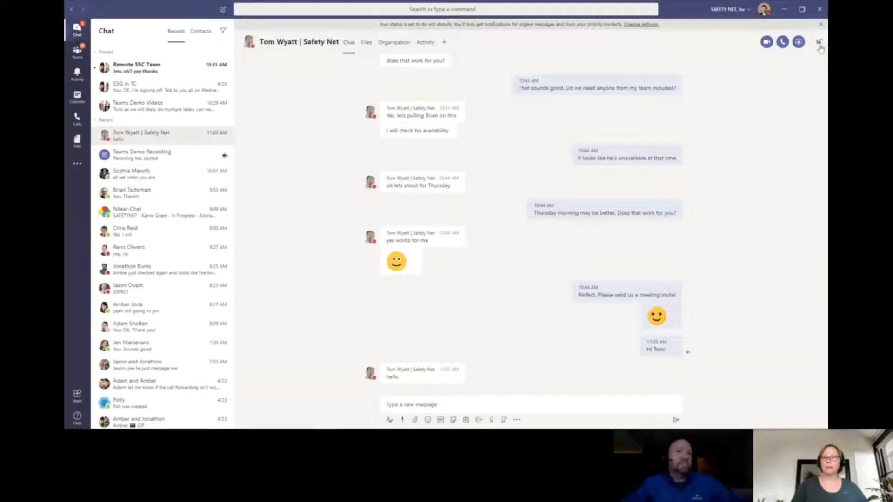
{"action": "left_click", "coordinate": [798, 41]}
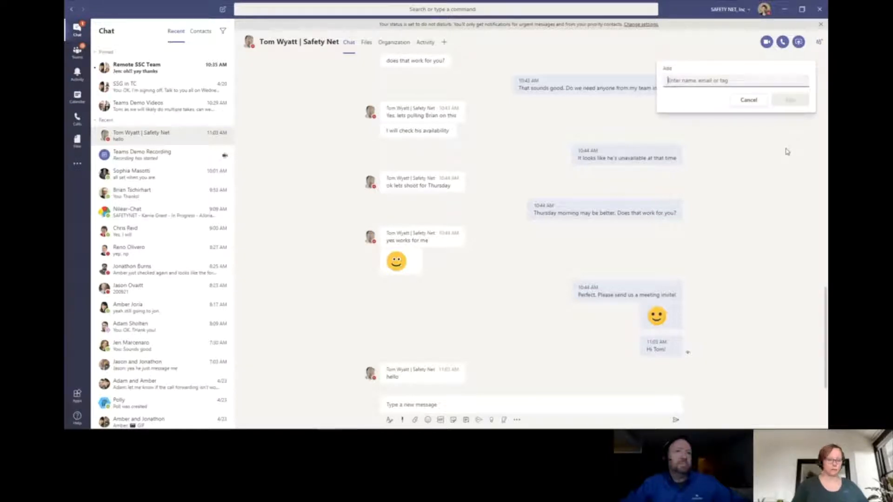
{"action": "type", "text": "Jenn"}
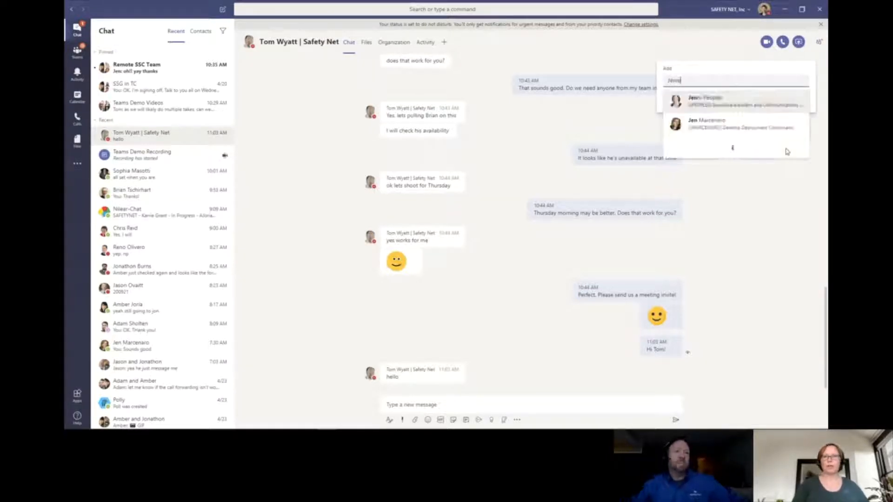
{"action": "left_click", "coordinate": [703, 101]}
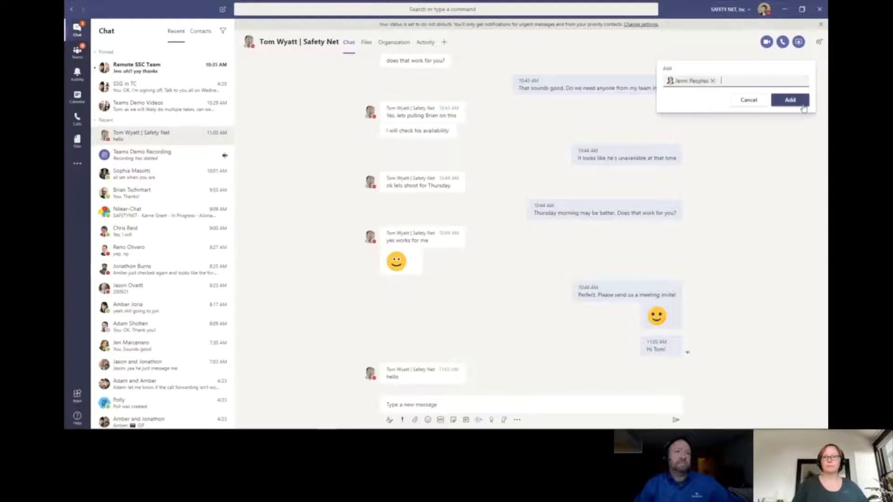
{"action": "left_click", "coordinate": [790, 100]}
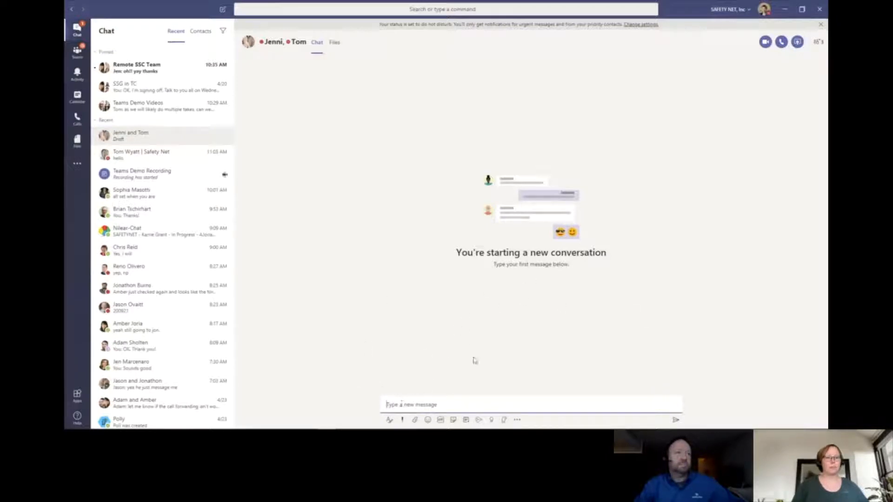
{"action": "type", "text": "Hi"}
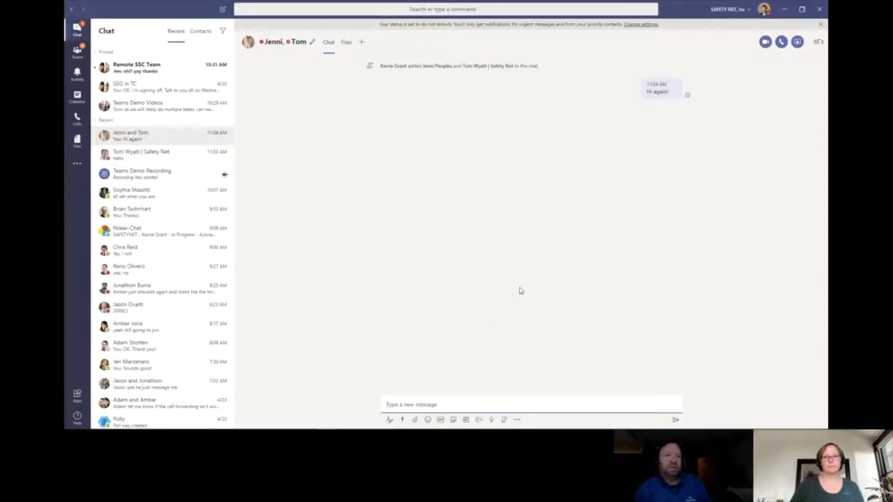
{"action": "mouse_move", "coordinate": [540, 285]}
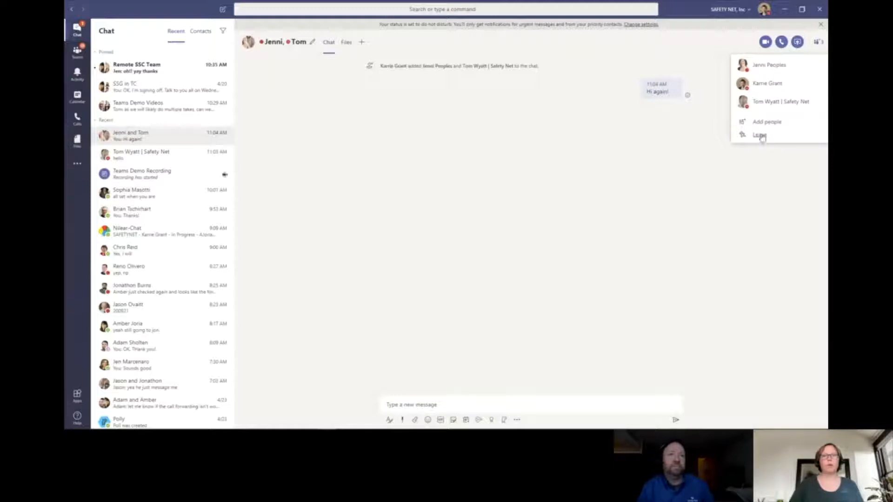
{"action": "mouse_move", "coordinate": [758, 160]}
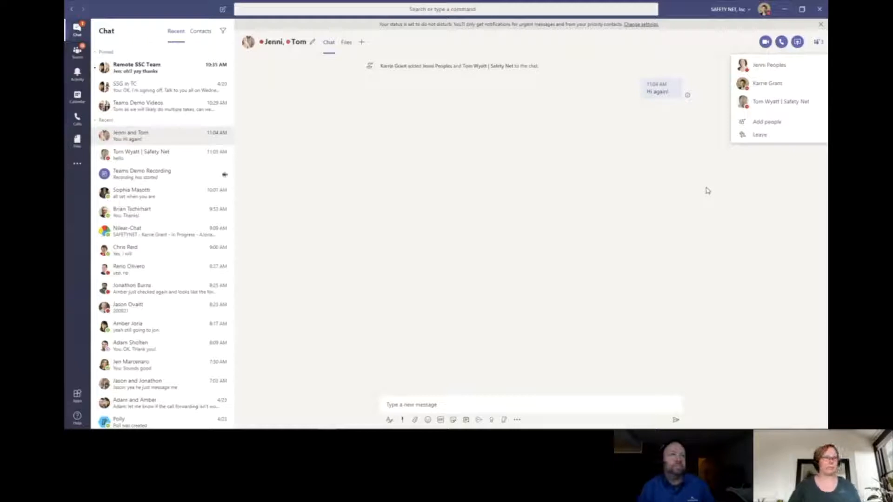
{"action": "mouse_move", "coordinate": [714, 188]}
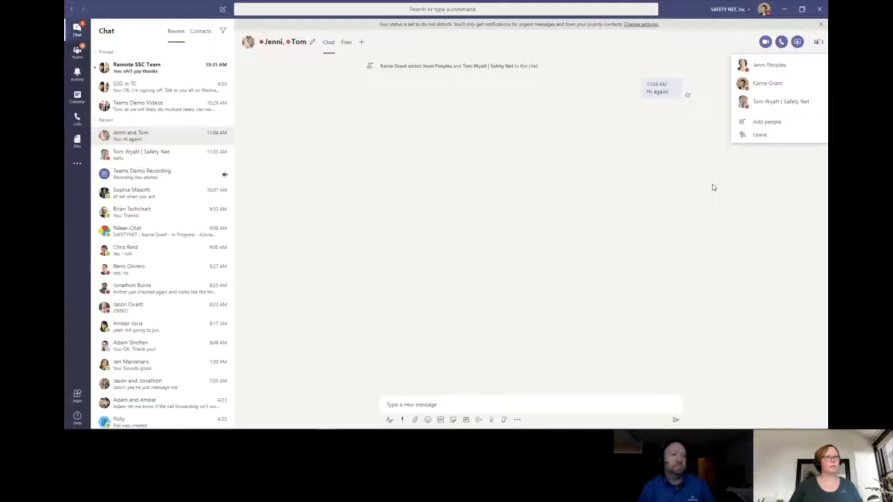
{"action": "mouse_move", "coordinate": [759, 135]}
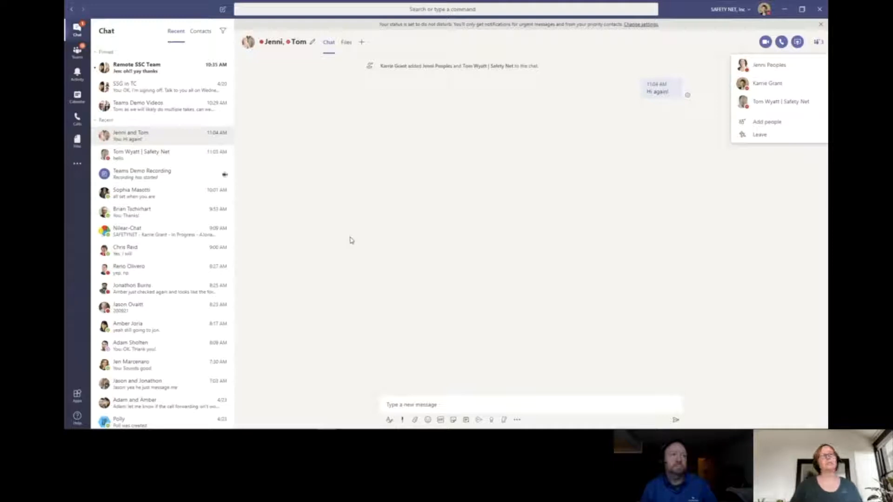
{"action": "mouse_move", "coordinate": [318, 204]}
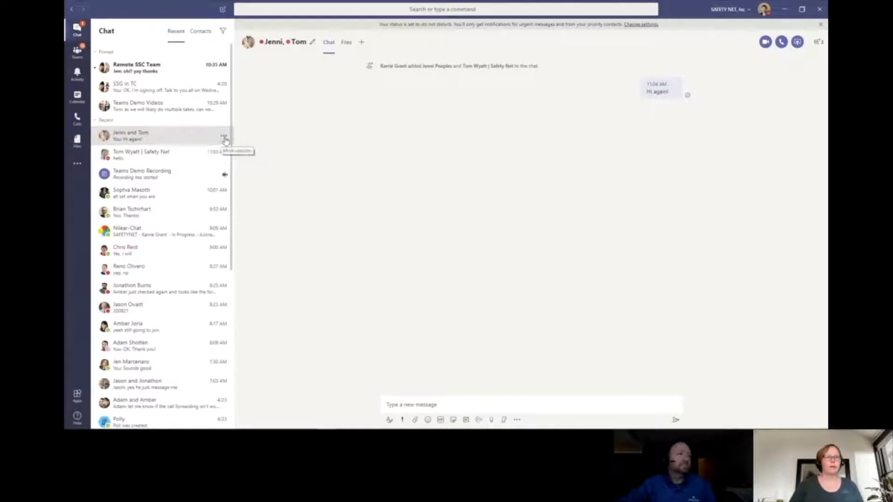
Step: Mark the Jenni and Tom chat unread, pin and unpin it, then show Leave
{"action": "left_click", "coordinate": [223, 135]}
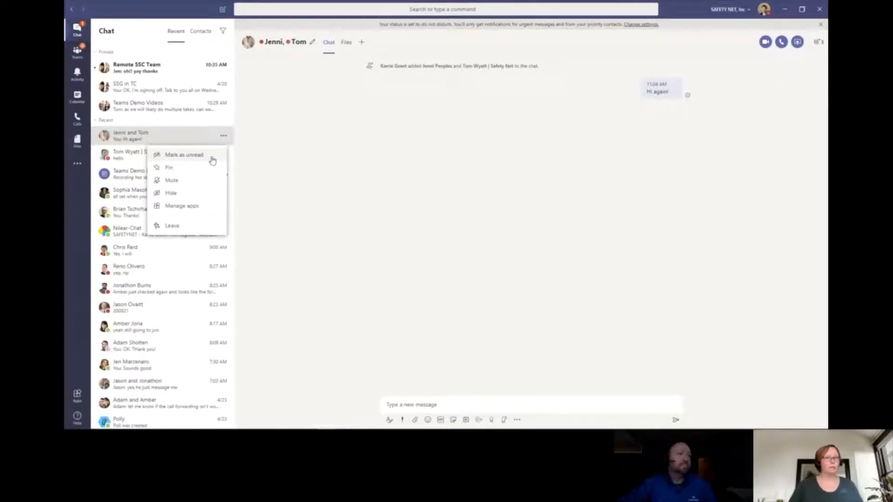
{"action": "left_click", "coordinate": [431, 218]}
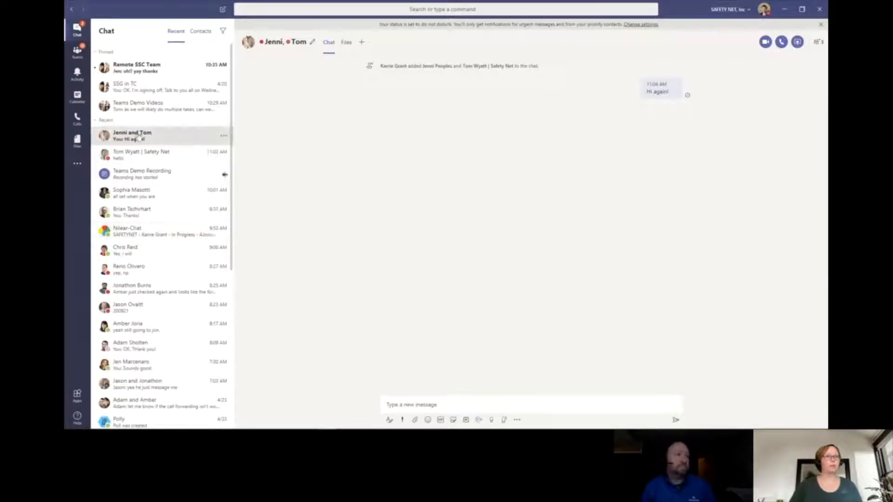
{"action": "left_click", "coordinate": [223, 135]}
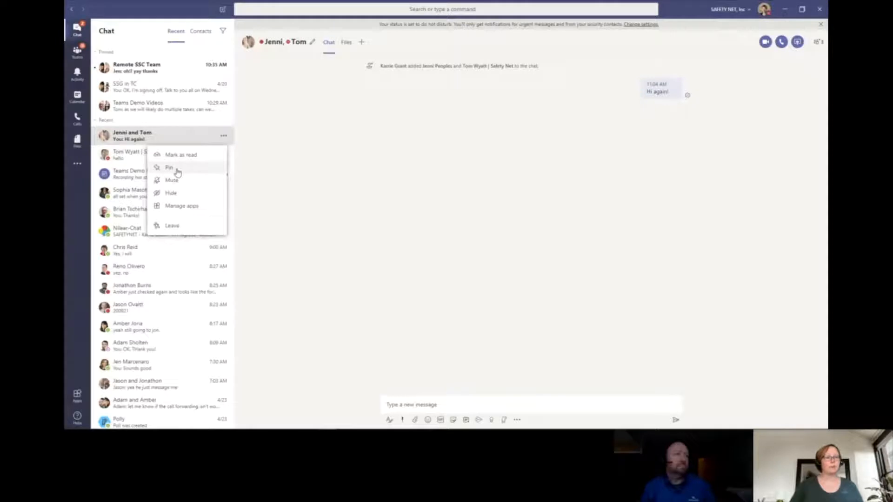
{"action": "left_click", "coordinate": [168, 168]}
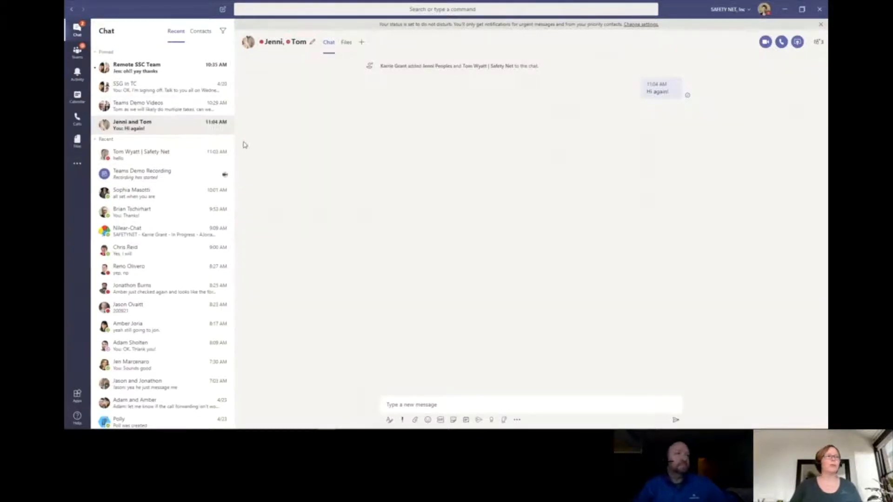
{"action": "mouse_move", "coordinate": [239, 145]}
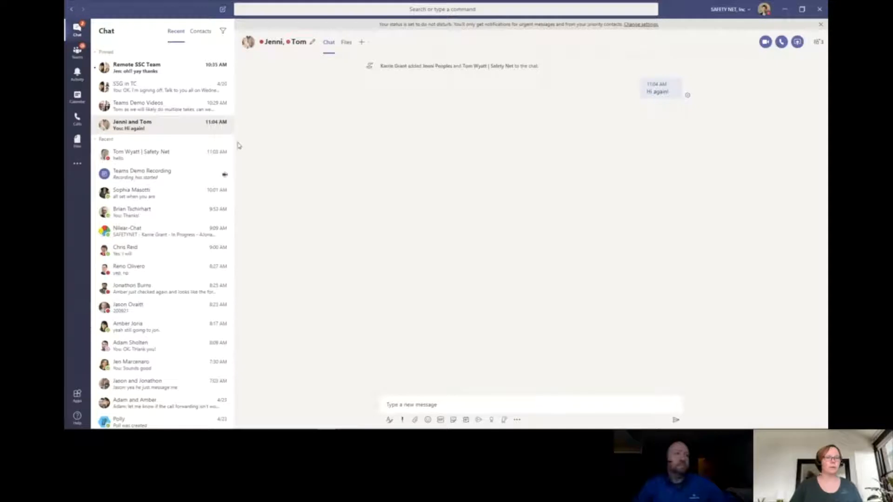
{"action": "left_click", "coordinate": [223, 125]}
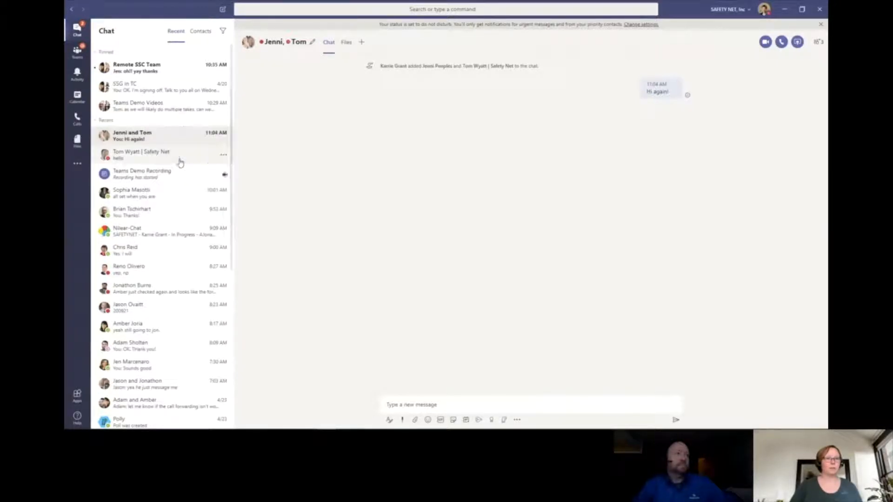
{"action": "left_click", "coordinate": [223, 136]}
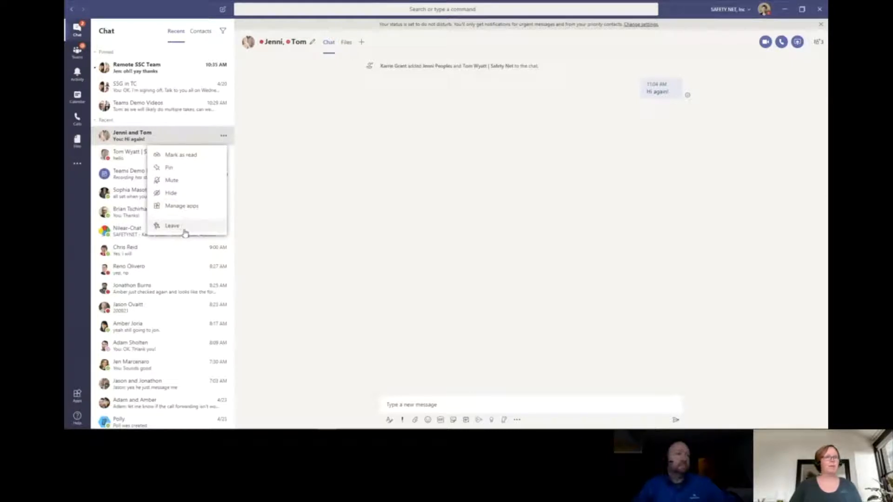
{"action": "mouse_move", "coordinate": [238, 225]}
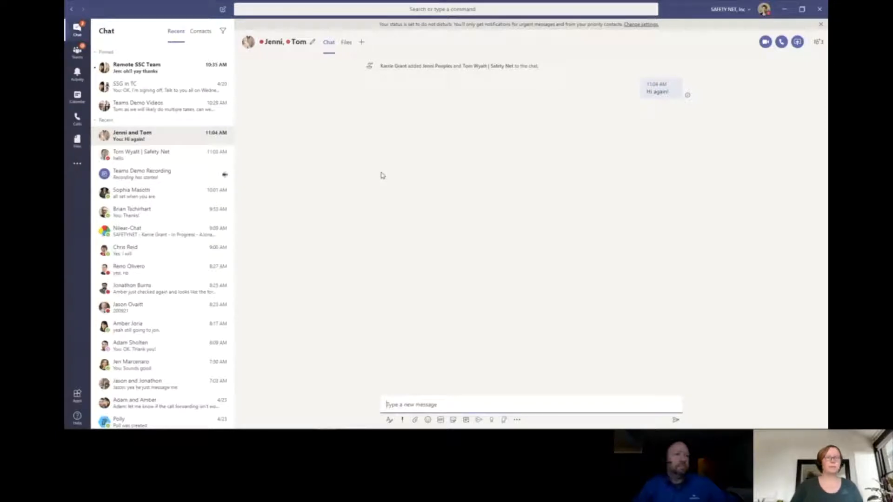
{"action": "mouse_move", "coordinate": [322, 145]}
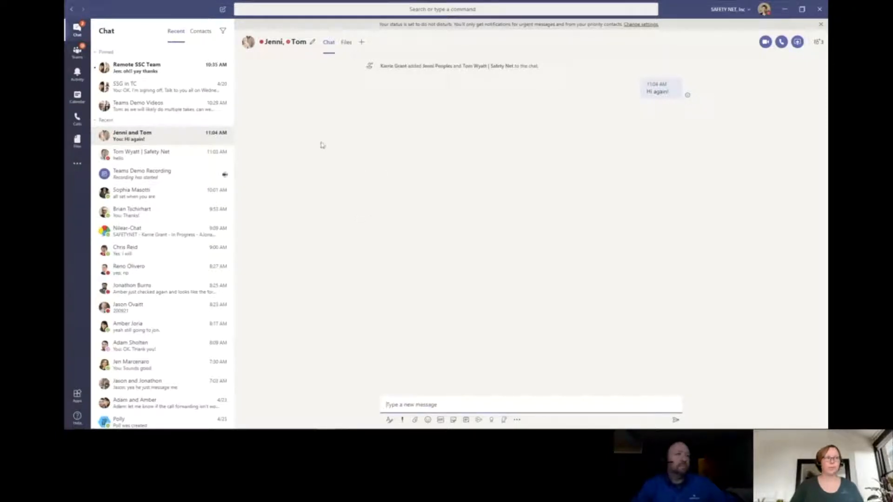
{"action": "mouse_move", "coordinate": [332, 216]}
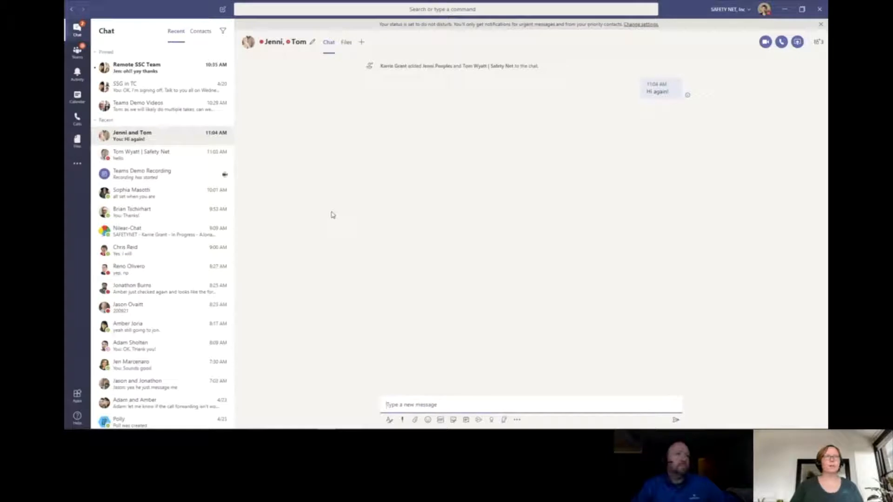
{"action": "mouse_move", "coordinate": [401, 298]}
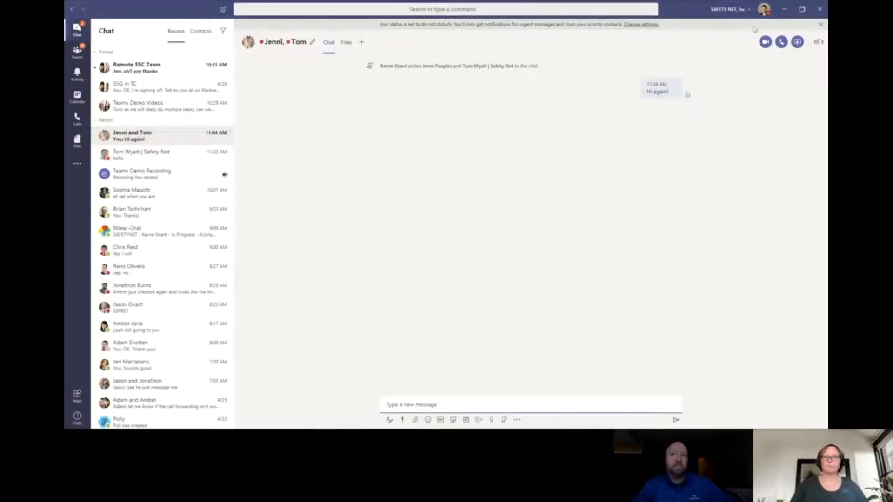
{"action": "left_click", "coordinate": [816, 41]}
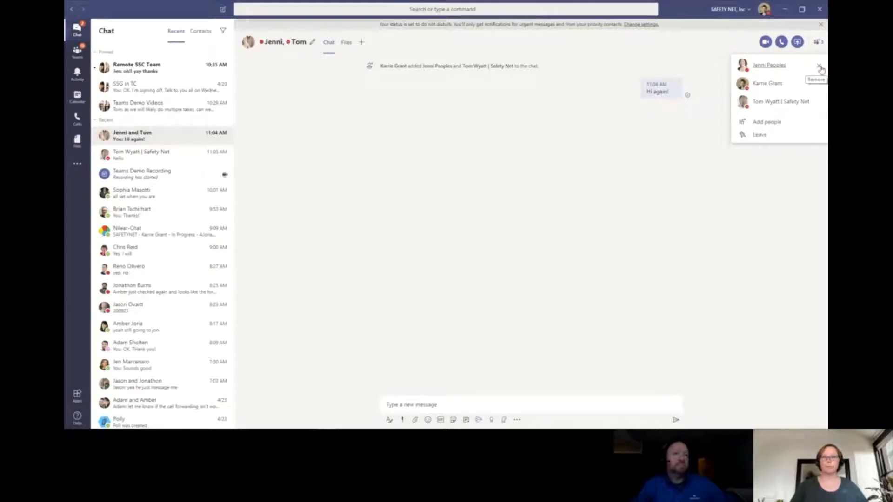
{"action": "left_click", "coordinate": [820, 66]}
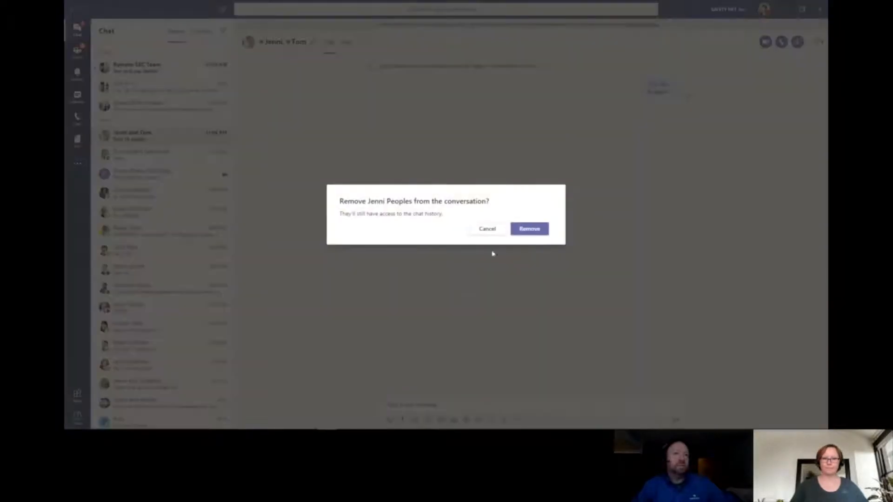
{"action": "left_click", "coordinate": [528, 228]}
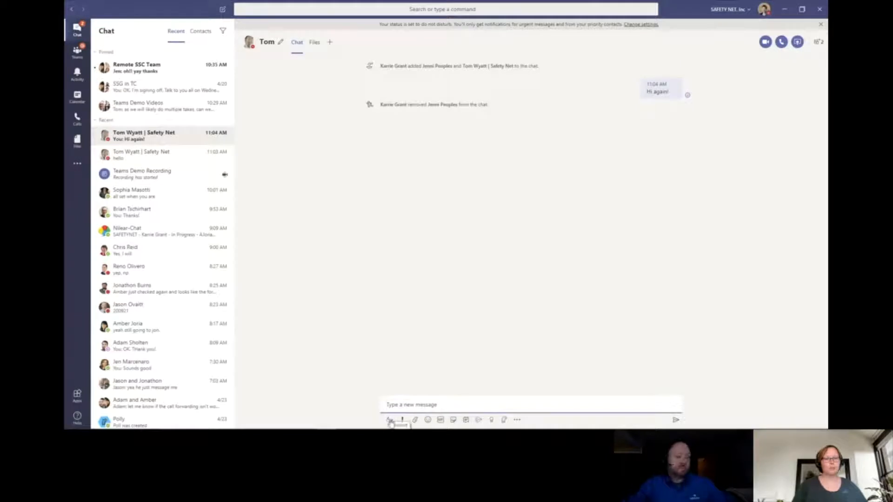
Step: Send Tom a bold 'Happy Birthday, Tom!' followed by 'How old are you?'
{"action": "left_click", "coordinate": [390, 420]}
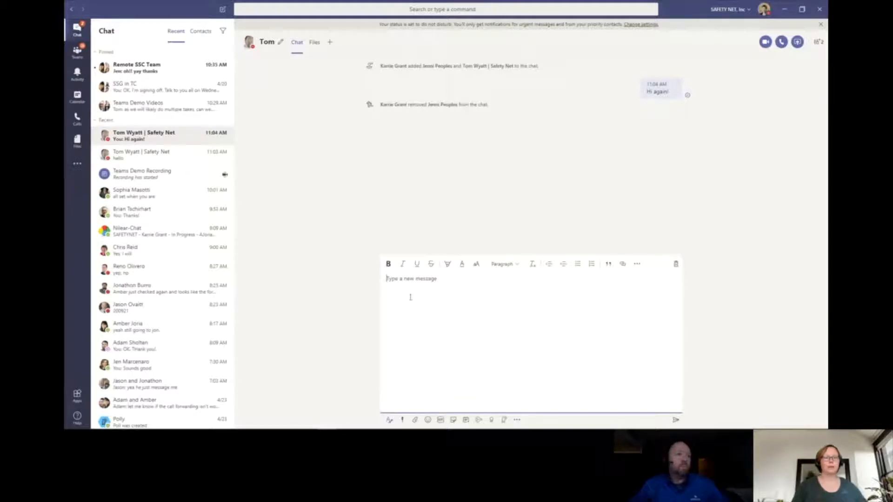
{"action": "mouse_move", "coordinate": [449, 364]}
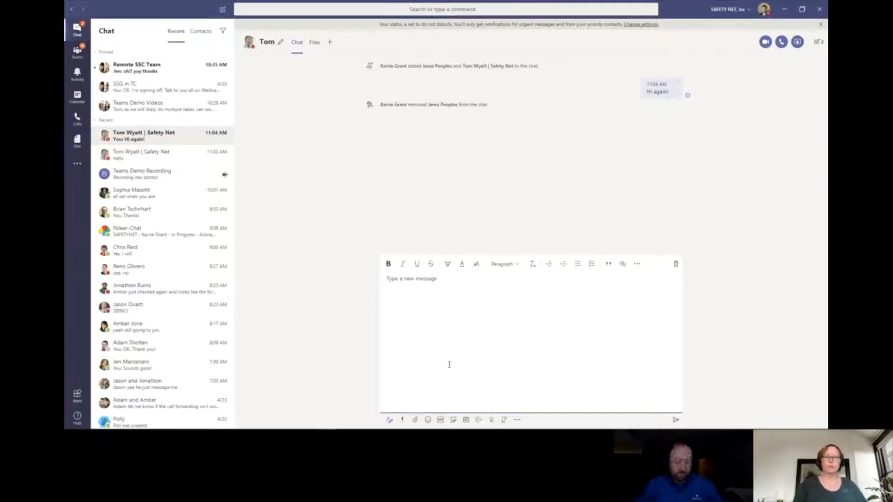
{"action": "type", "text": "Happy"}
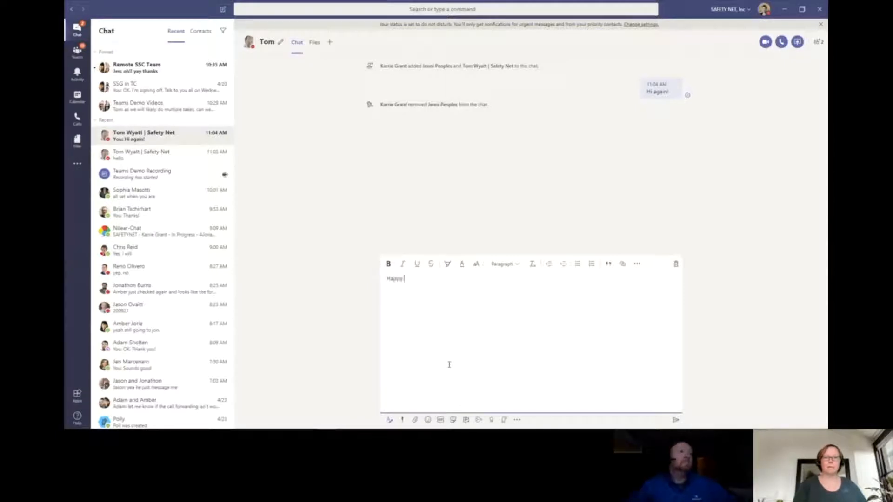
{"action": "type", "text": "Birthday, Tom!"}
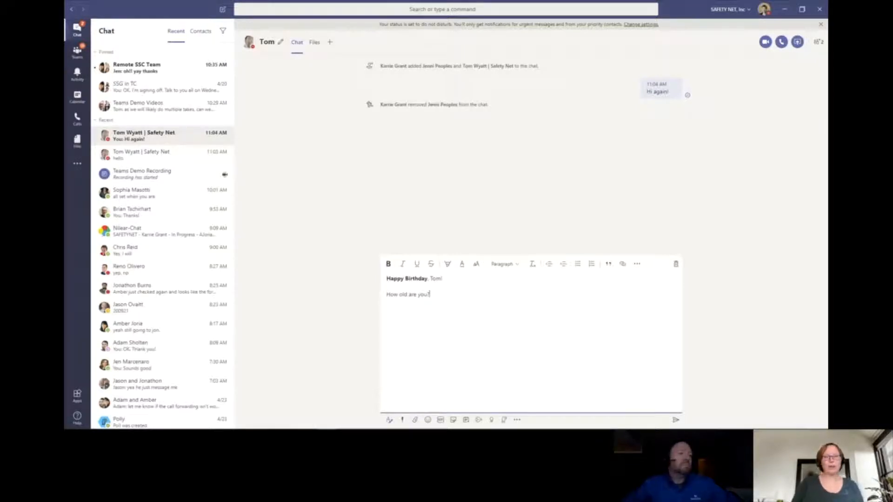
{"action": "left_click", "coordinate": [675, 420]}
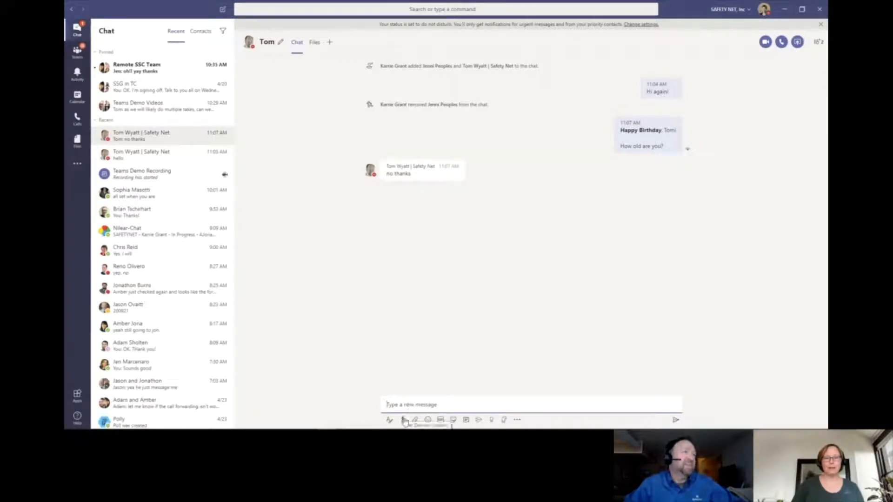
{"action": "left_click", "coordinate": [403, 419]}
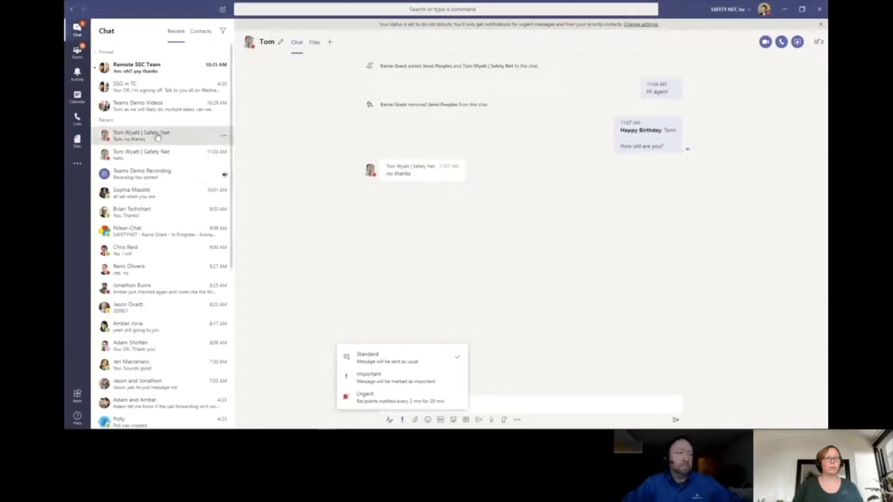
{"action": "mouse_move", "coordinate": [178, 137]}
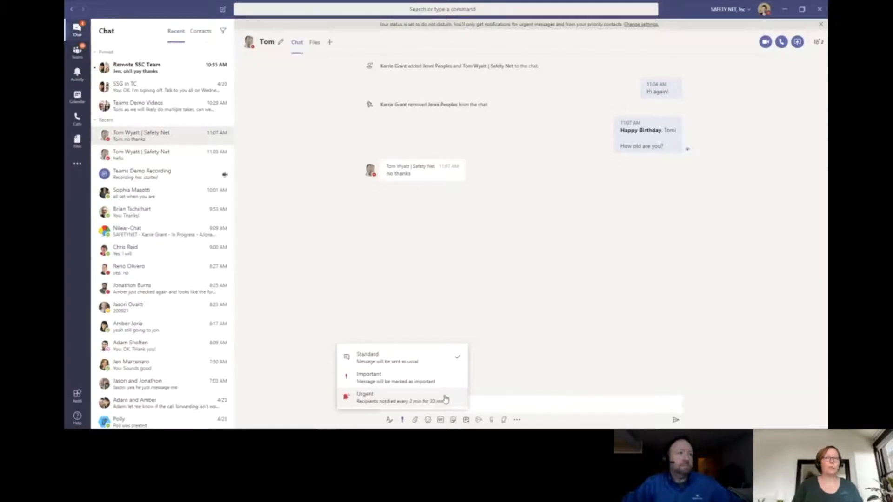
{"action": "mouse_move", "coordinate": [442, 399]}
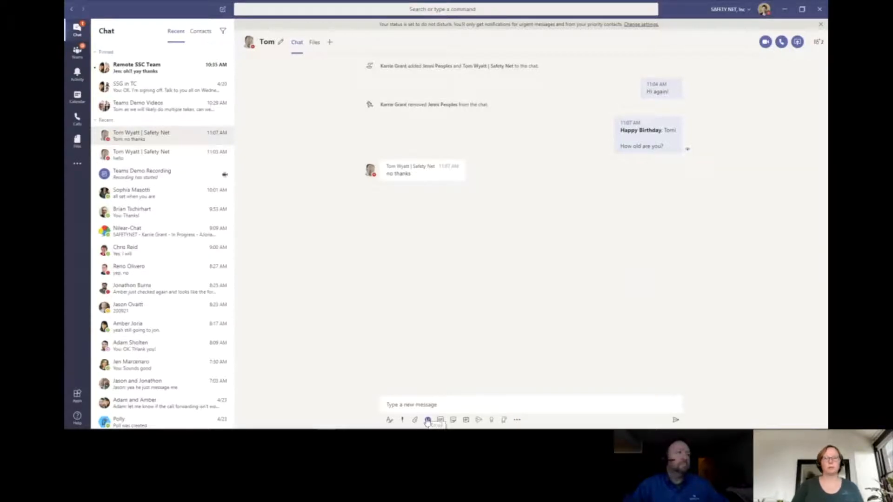
Step: Scroll through the emoji picker toward the gift emoji for Tom
{"action": "left_click", "coordinate": [428, 419]}
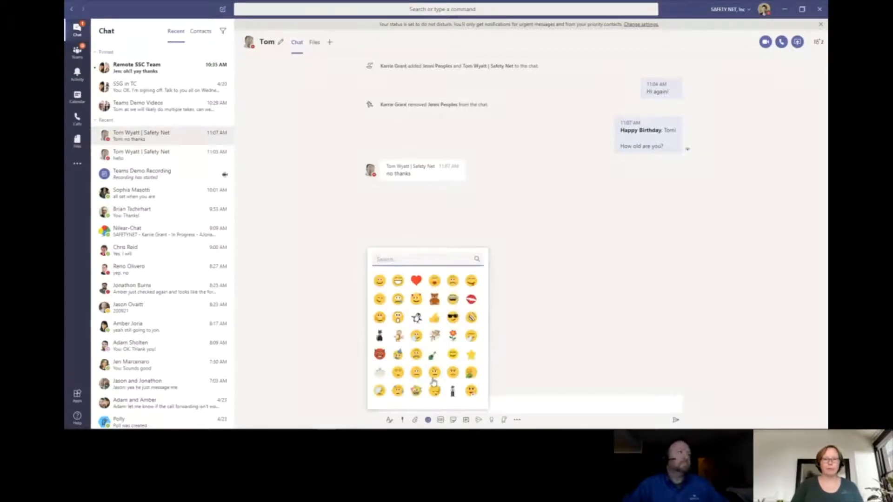
{"action": "scroll", "scroll_direction": "down", "scroll_amount": 3}
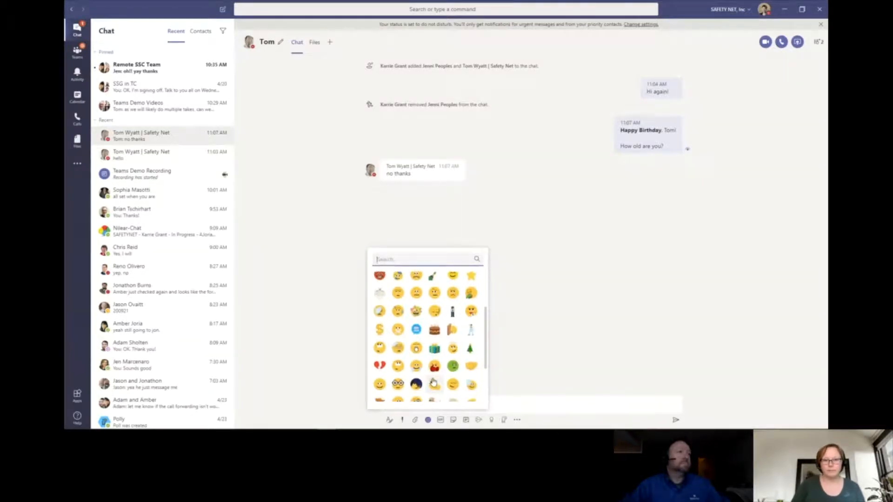
{"action": "scroll", "scroll_direction": "down", "scroll_amount": 3}
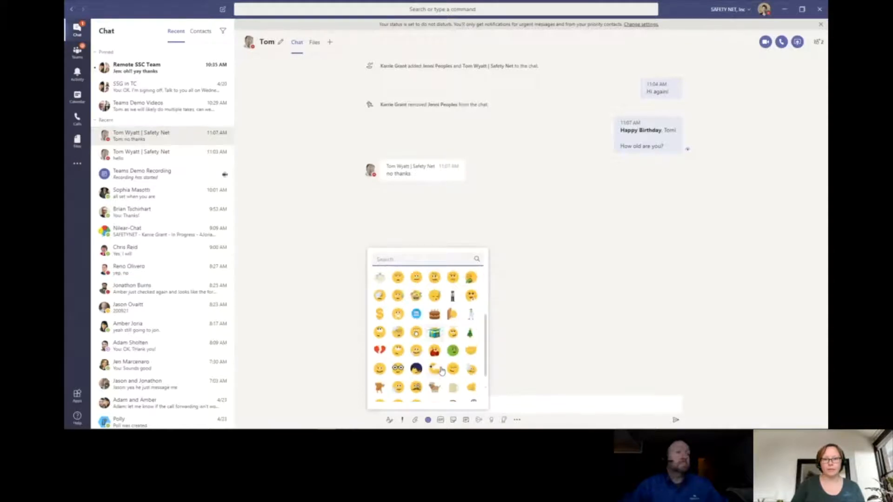
{"action": "scroll", "scroll_direction": "down", "scroll_amount": 3}
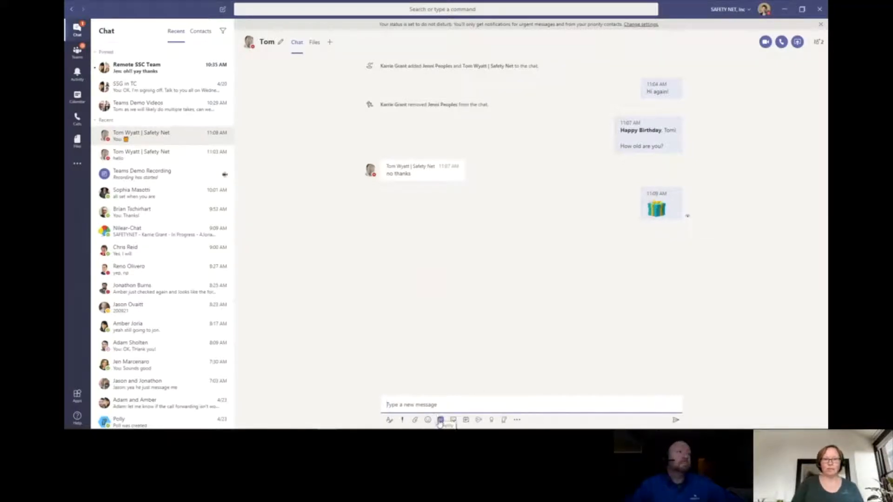
Step: Search GIFs for 'happy birthday' and send Tom the dancing Minions Happy Birthday GIF
{"action": "left_click", "coordinate": [441, 419]}
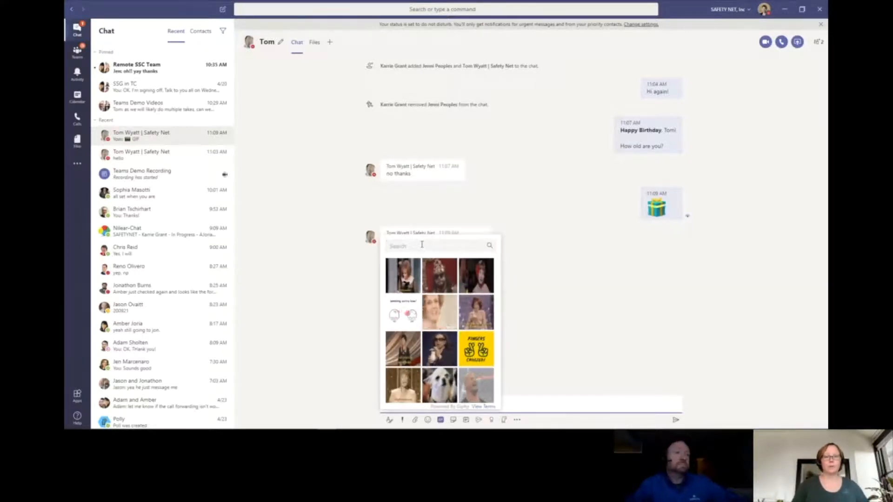
{"action": "type", "text": "happy birthday"}
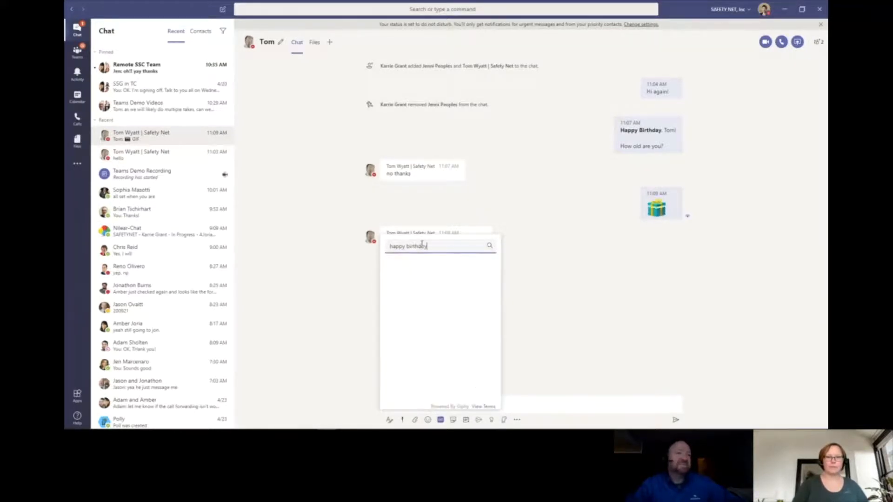
{"action": "type", "text": "happy birthday"}
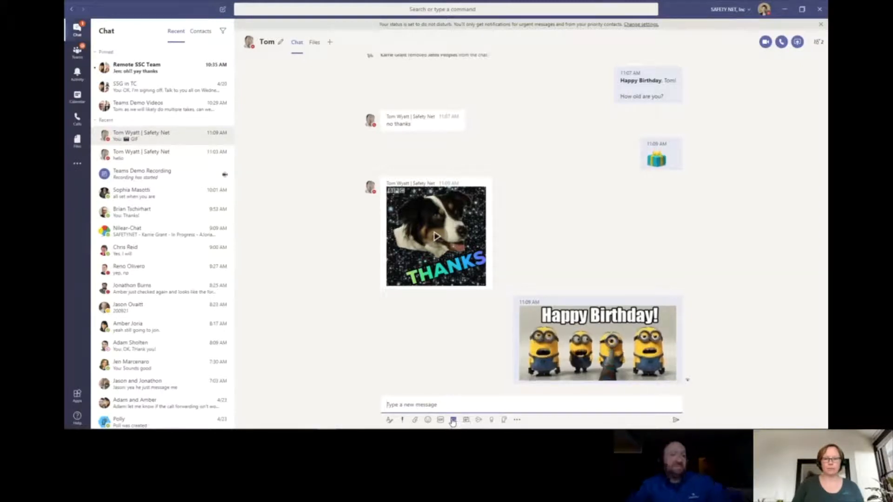
{"action": "left_click", "coordinate": [465, 419]}
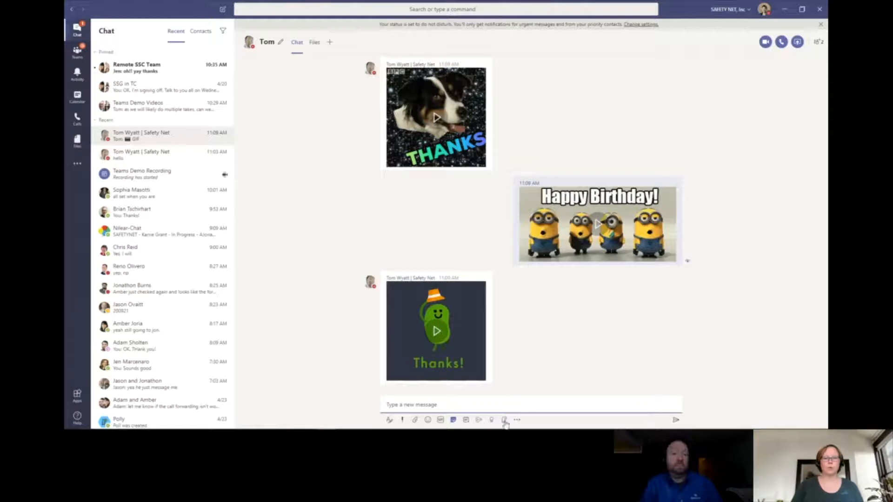
{"action": "mouse_move", "coordinate": [504, 421]}
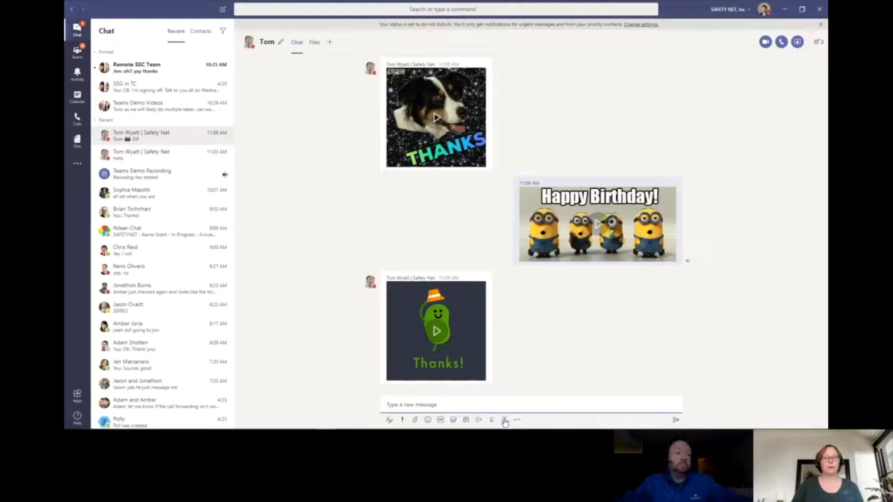
{"action": "left_click", "coordinate": [504, 419]}
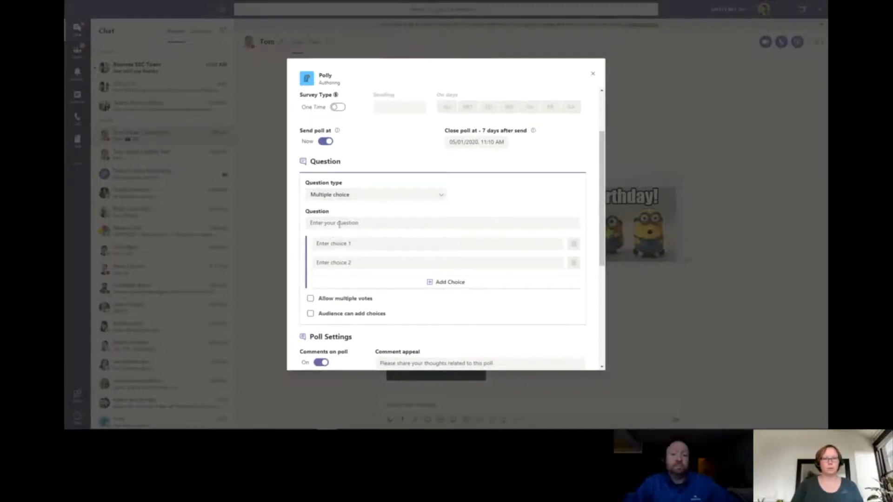
{"action": "mouse_move", "coordinate": [441, 199]}
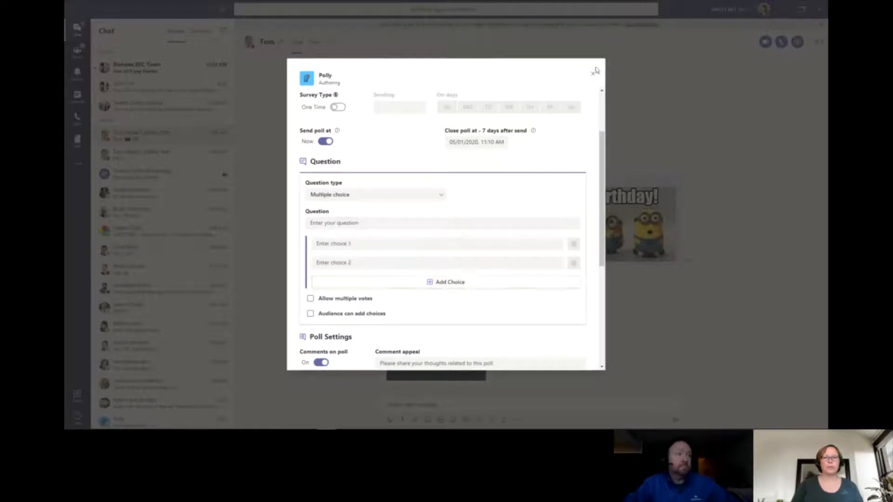
{"action": "left_click", "coordinate": [595, 71]}
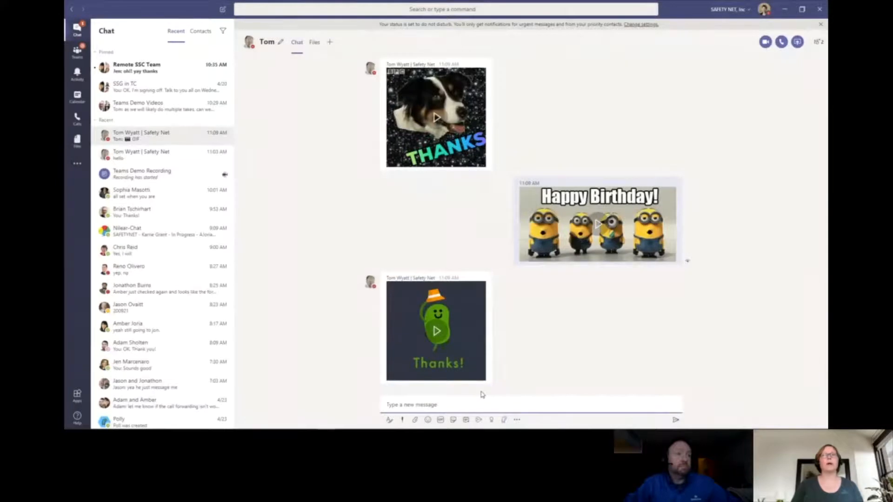
{"action": "mouse_move", "coordinate": [484, 396]}
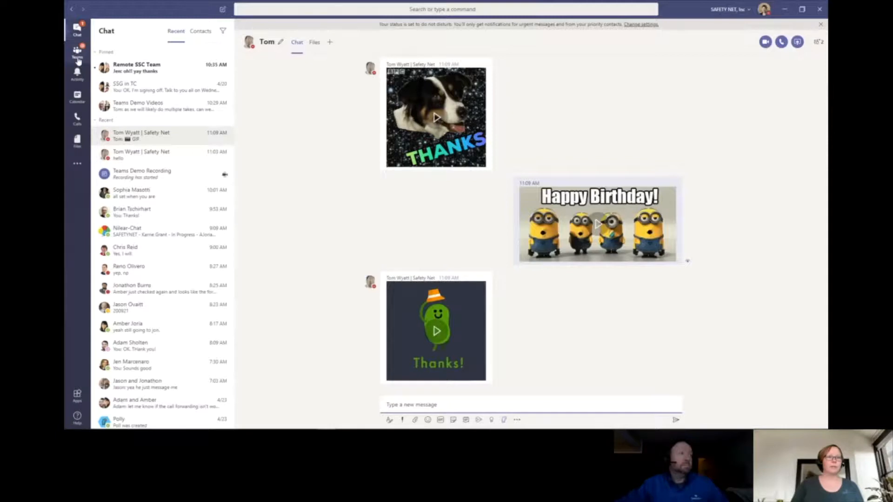
Step: Go to the Teams list and show More options for the Support Services Group team
{"action": "left_click", "coordinate": [77, 54]}
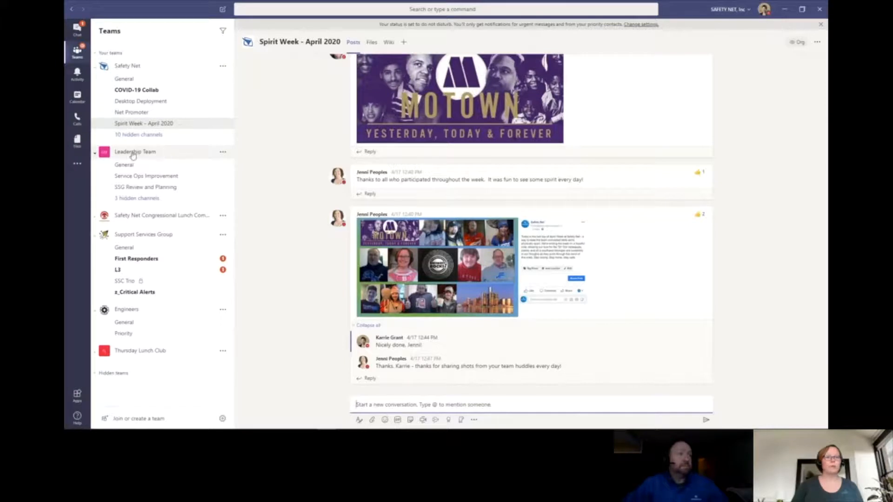
{"action": "mouse_move", "coordinate": [178, 156]}
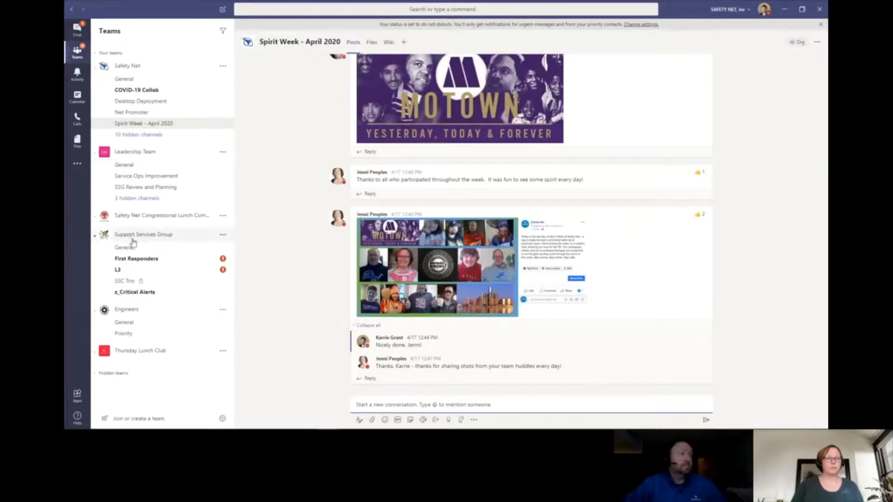
{"action": "mouse_move", "coordinate": [165, 380]}
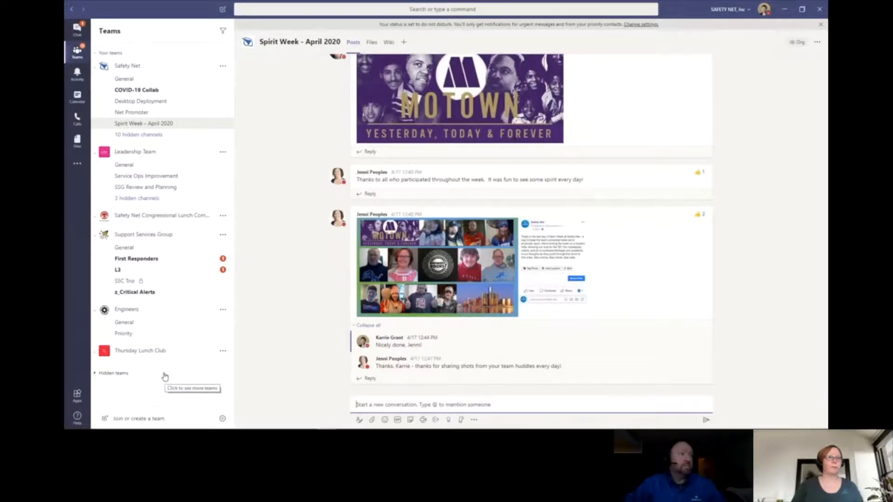
{"action": "mouse_move", "coordinate": [166, 149]}
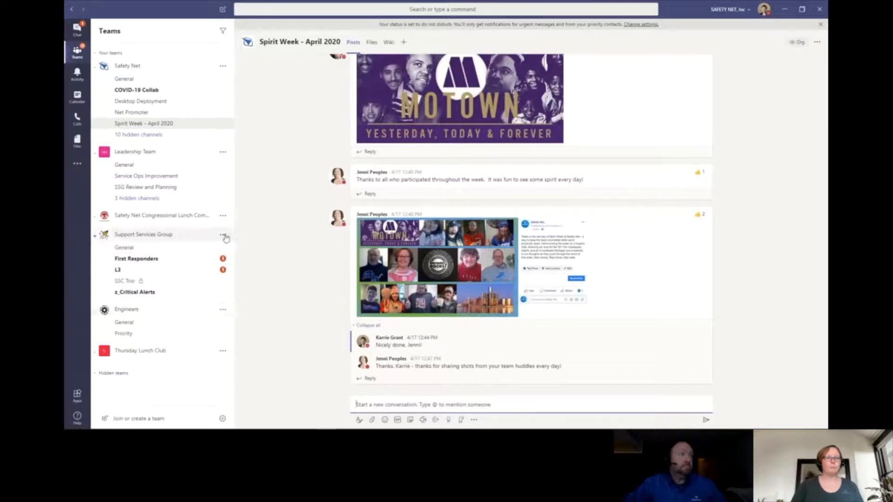
{"action": "left_click", "coordinate": [224, 236]}
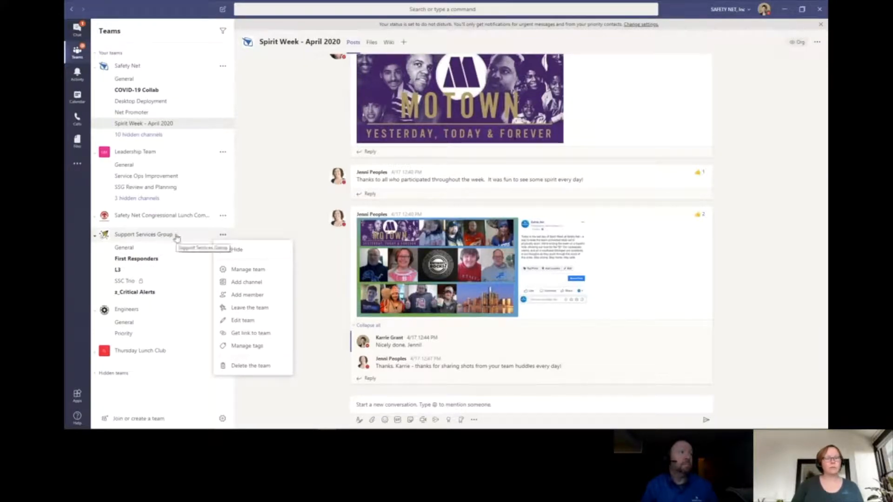
{"action": "mouse_move", "coordinate": [161, 253]}
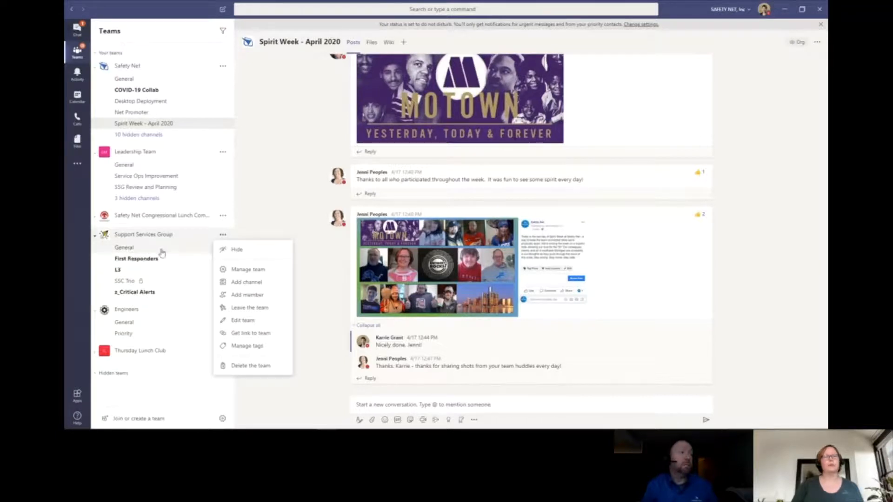
{"action": "mouse_move", "coordinate": [173, 300]}
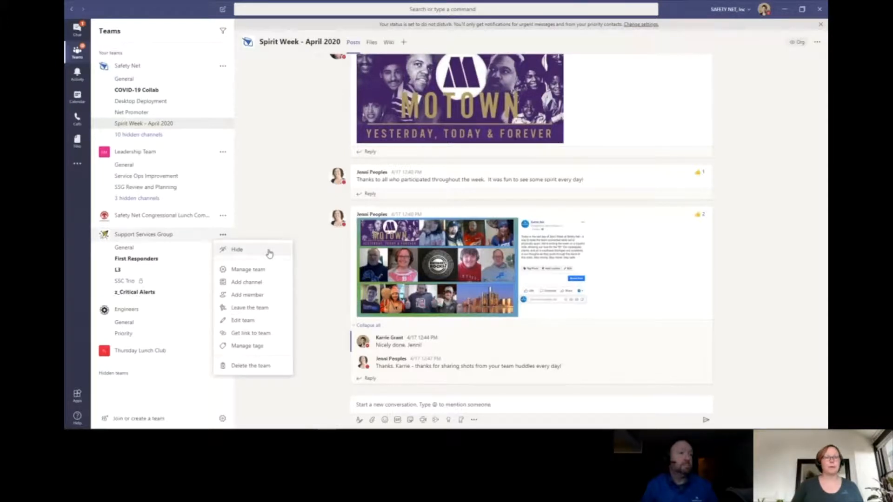
{"action": "mouse_move", "coordinate": [248, 269]}
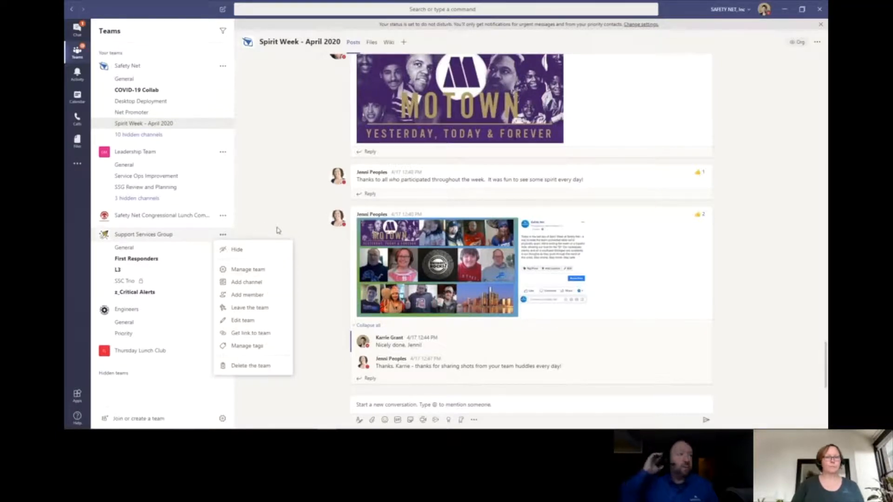
Step: Dismiss the Support Services Group options menu without choosing anything
{"action": "left_click", "coordinate": [251, 205]}
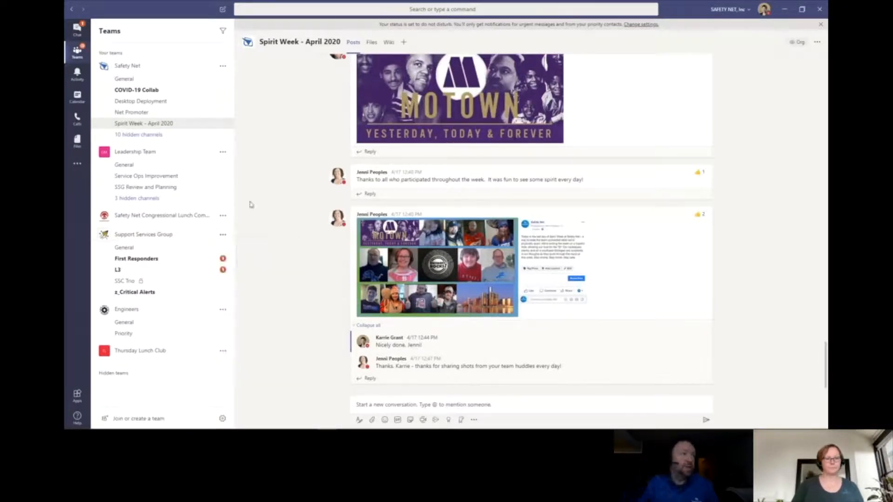
{"action": "mouse_move", "coordinate": [188, 125]}
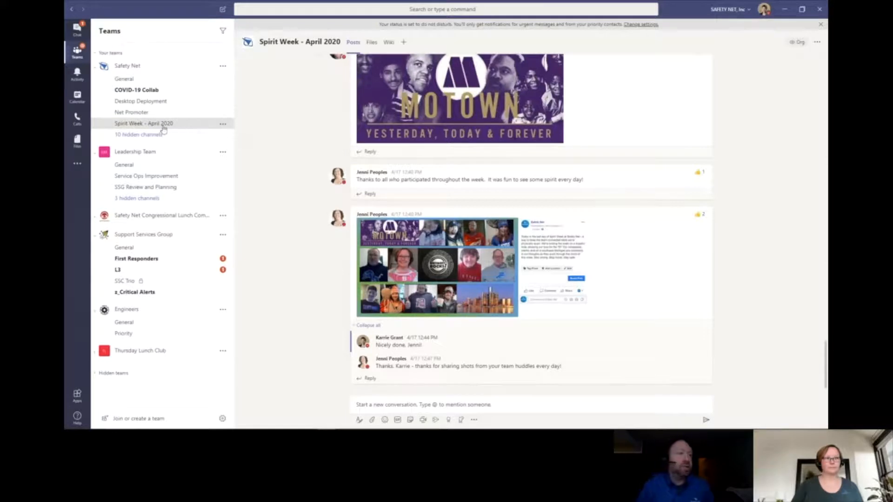
{"action": "mouse_move", "coordinate": [253, 128]}
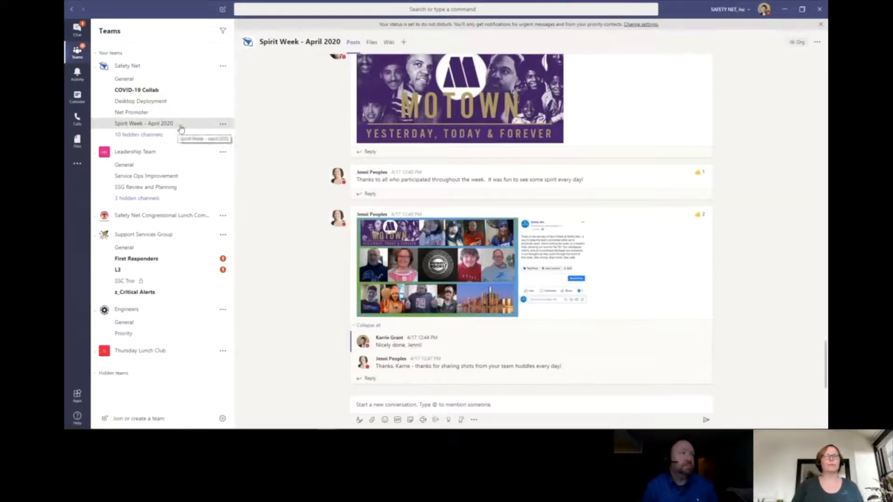
{"action": "mouse_move", "coordinate": [180, 128]}
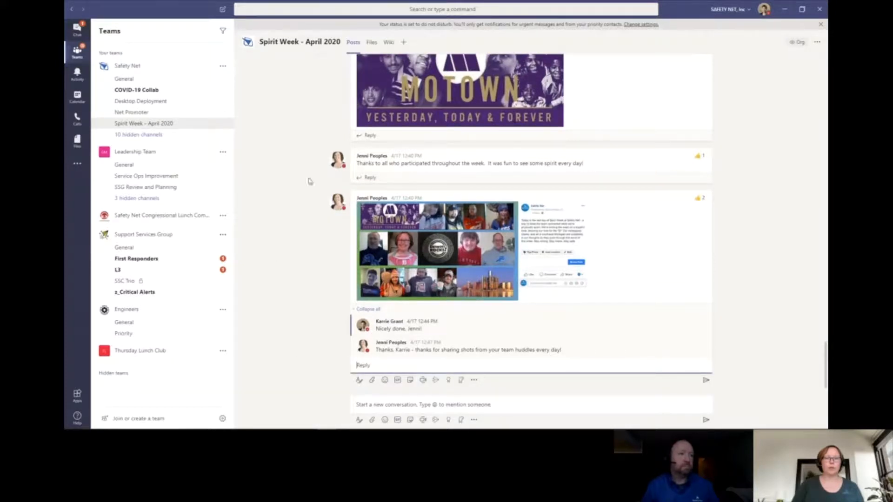
{"action": "mouse_move", "coordinate": [306, 278]}
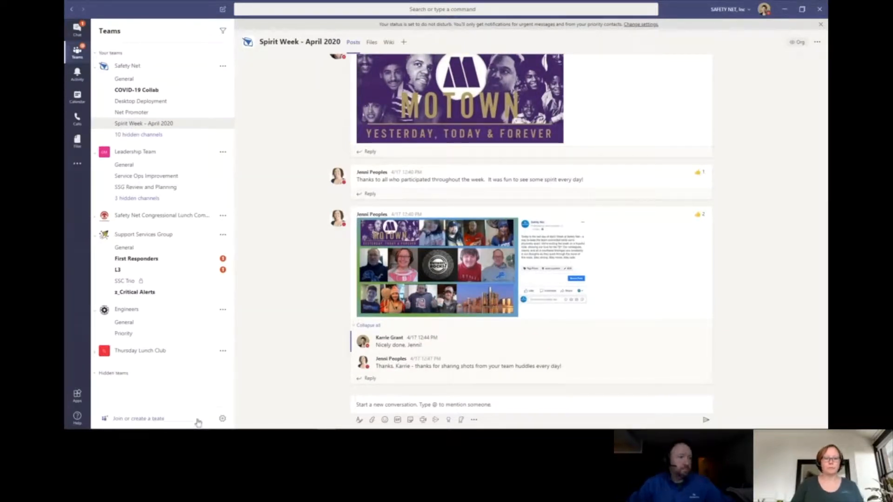
Step: Create a new private team named 'Teams Demo Collab' from the join-or-create page
{"action": "left_click", "coordinate": [137, 419]}
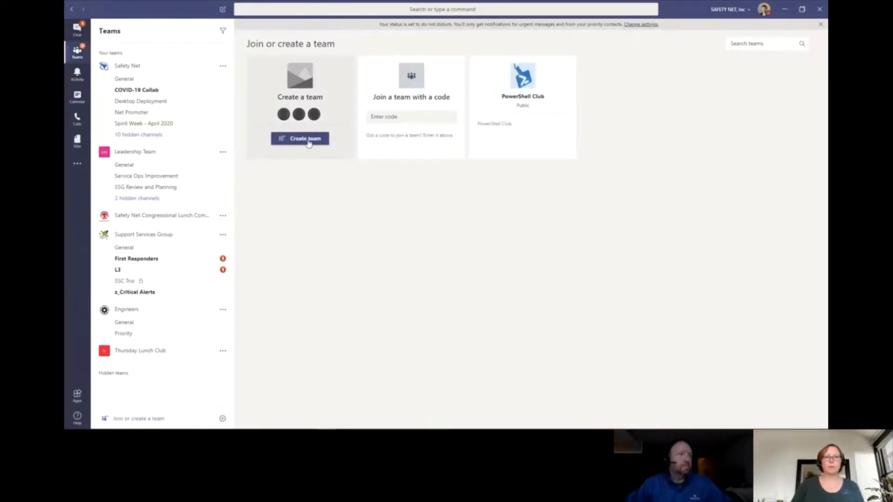
{"action": "left_click", "coordinate": [299, 138]}
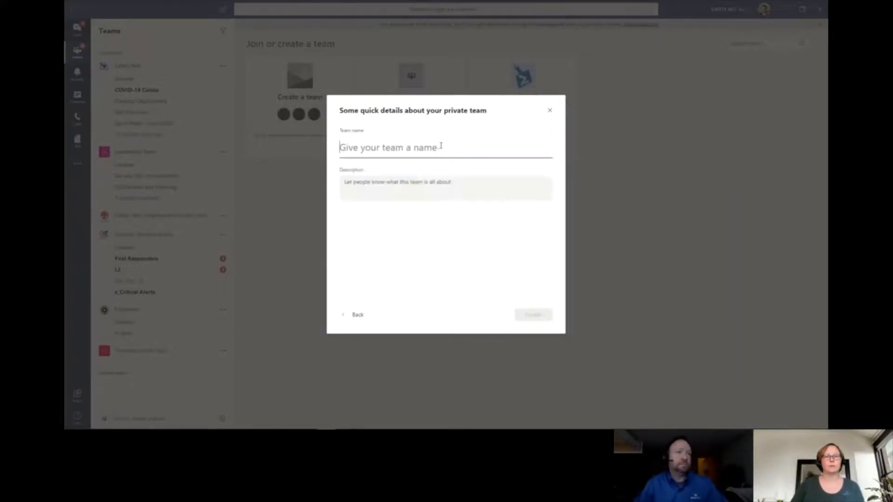
{"action": "type", "text": "to"}
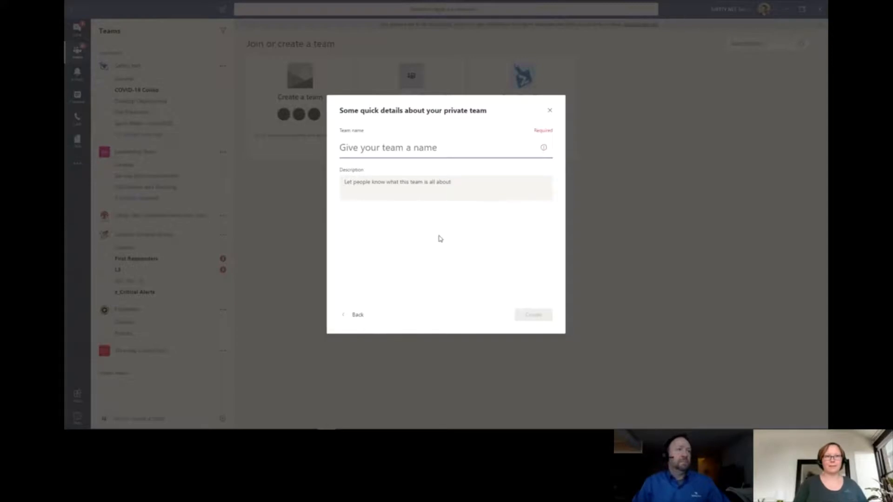
{"action": "type", "text": "Teams Demo Collab"}
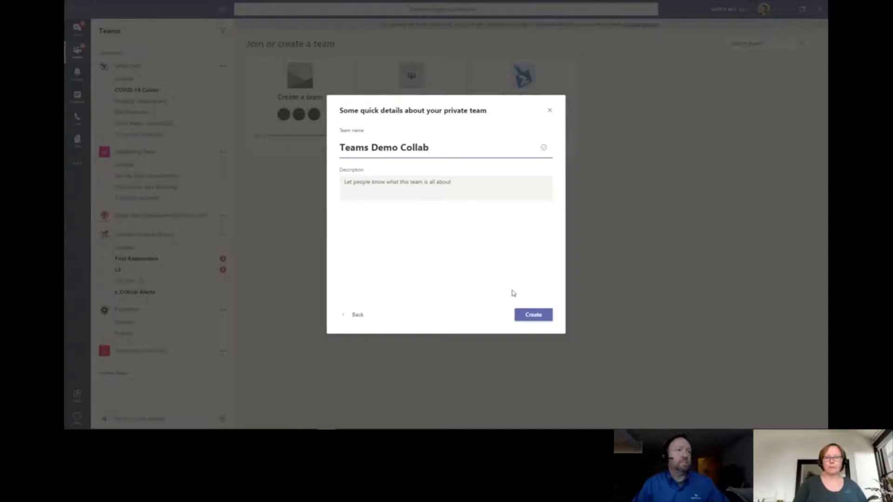
{"action": "left_click", "coordinate": [532, 315]}
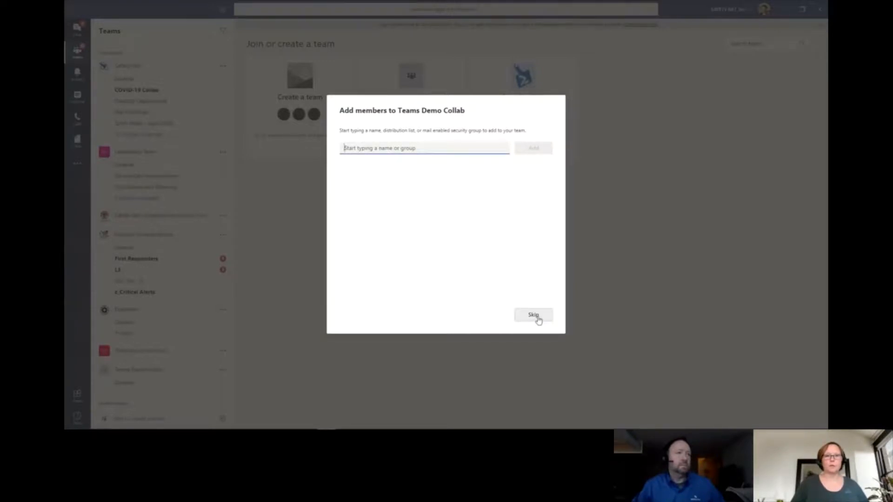
{"action": "left_click", "coordinate": [533, 315]}
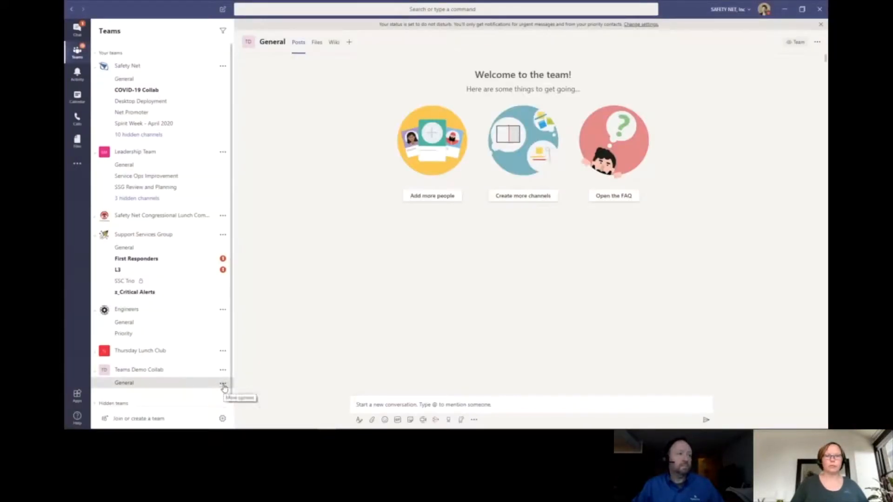
{"action": "mouse_move", "coordinate": [432, 196]}
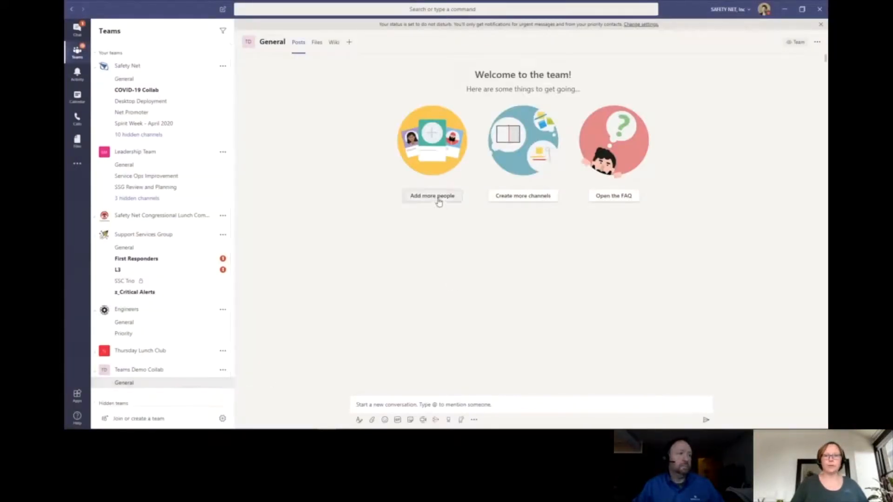
{"action": "left_click", "coordinate": [431, 195]}
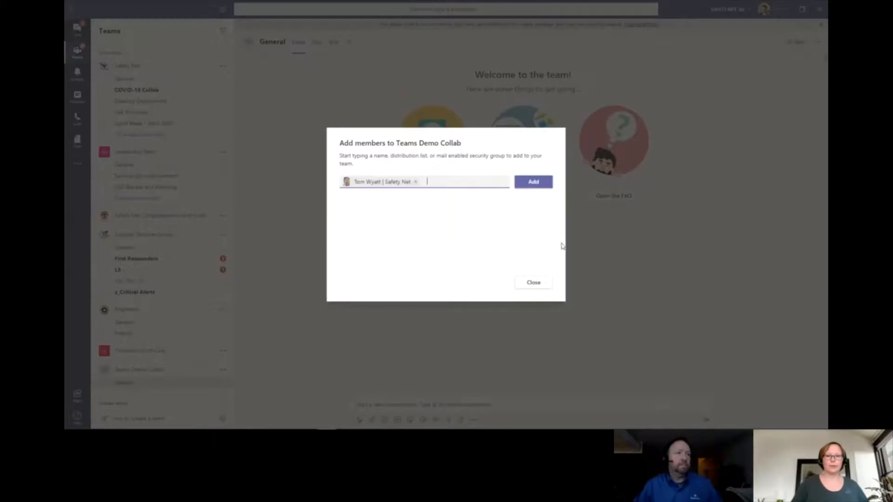
{"action": "left_click", "coordinate": [416, 181]}
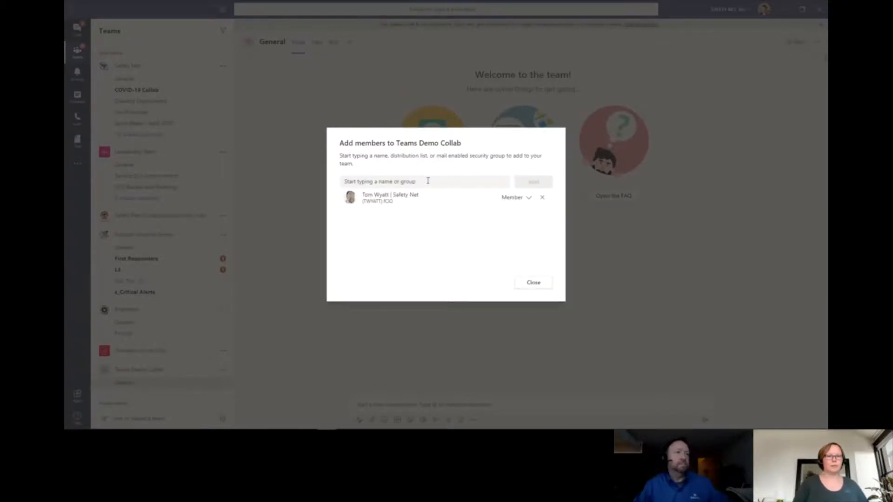
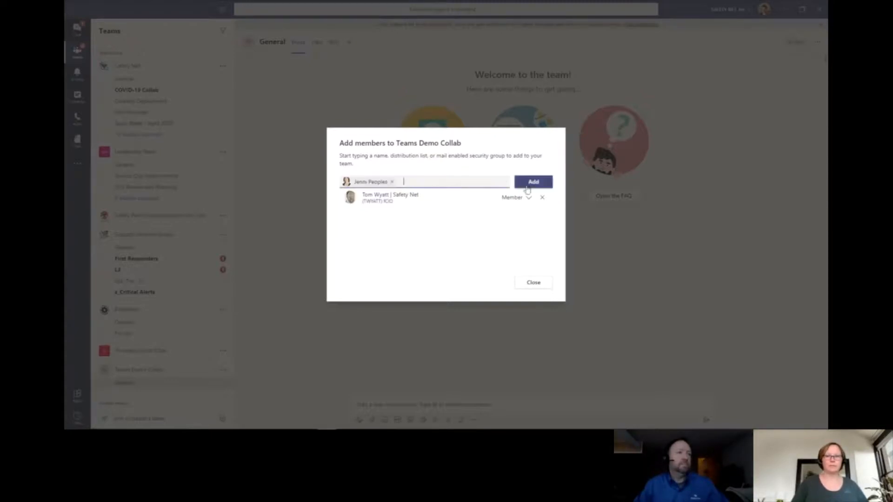
{"action": "left_click", "coordinate": [533, 181]}
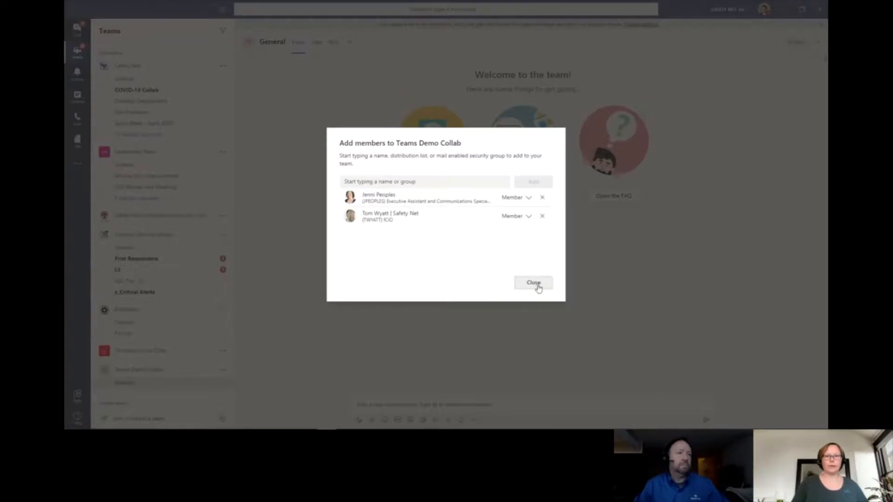
{"action": "left_click", "coordinate": [533, 282]}
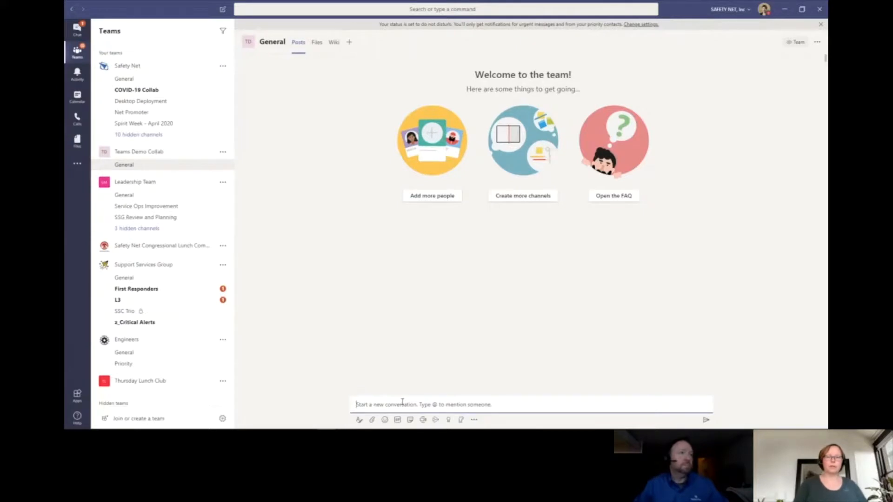
Step: Post 'Hi Tom! Welcome to the new Teams Demo Collab' in the General channel
{"action": "type", "text": "Hi Tom! Welcome to the new"}
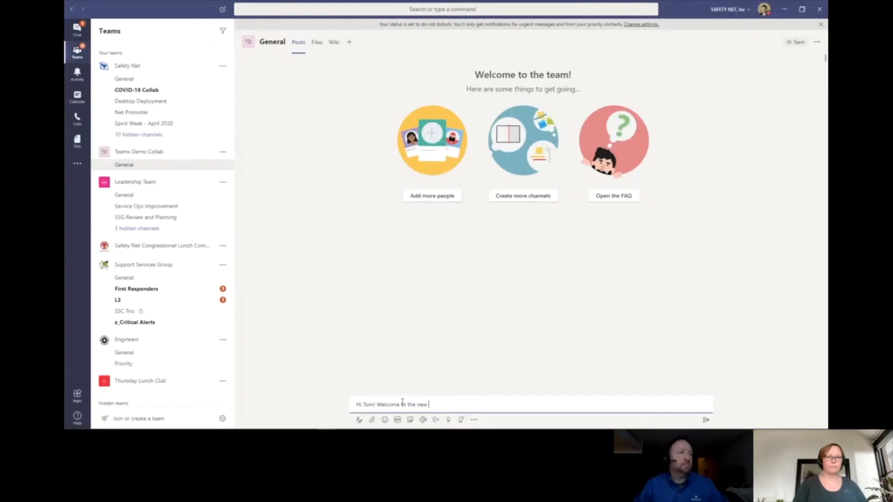
{"action": "type", "text": "Teams Demo Collab"}
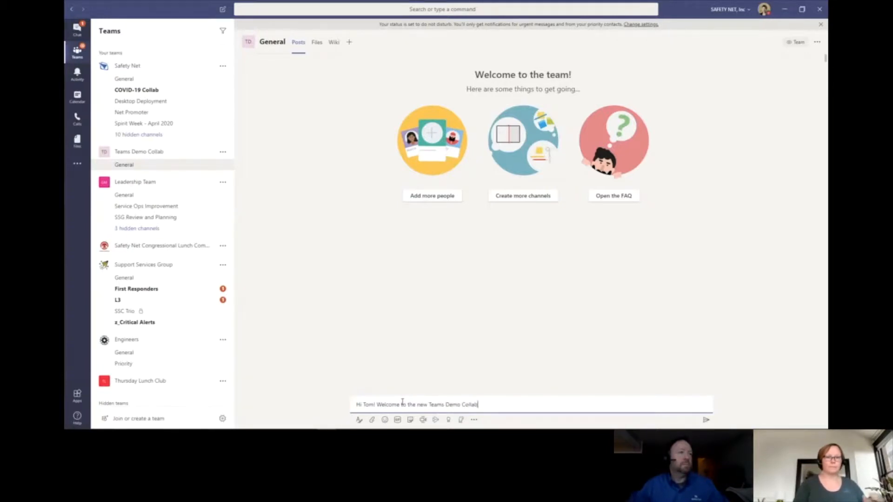
{"action": "left_click", "coordinate": [706, 419]}
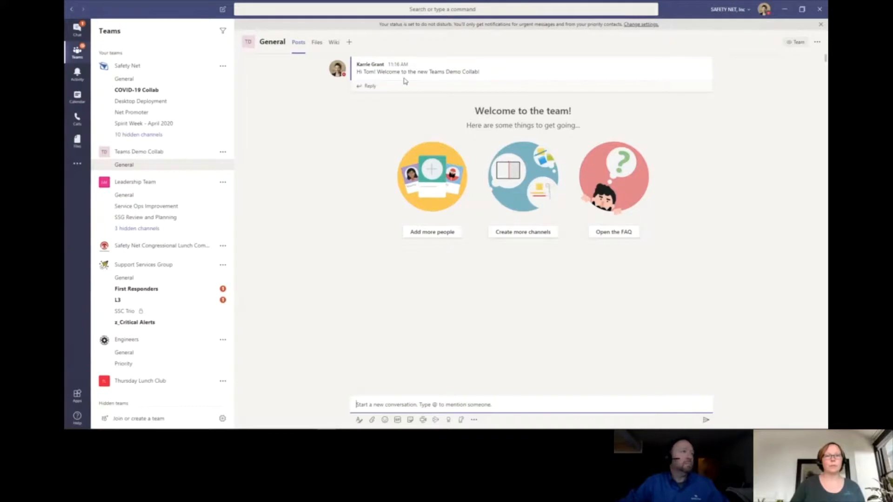
{"action": "mouse_move", "coordinate": [311, 156]}
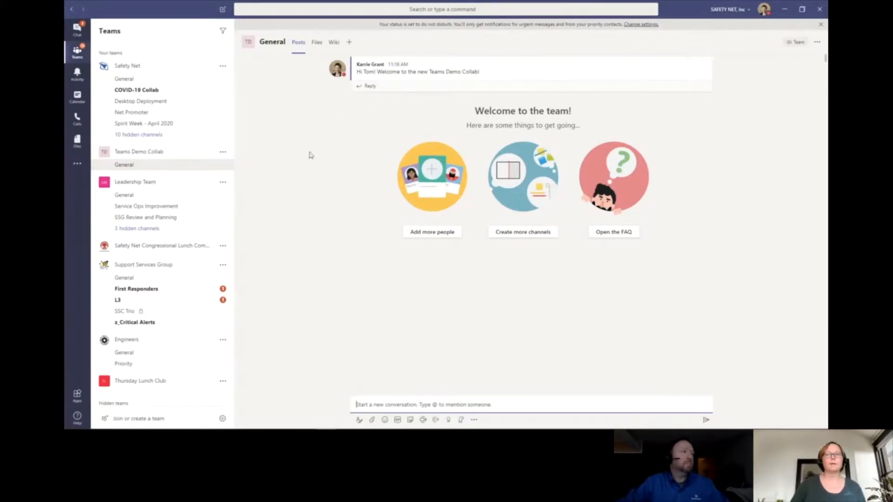
{"action": "mouse_move", "coordinate": [170, 150]}
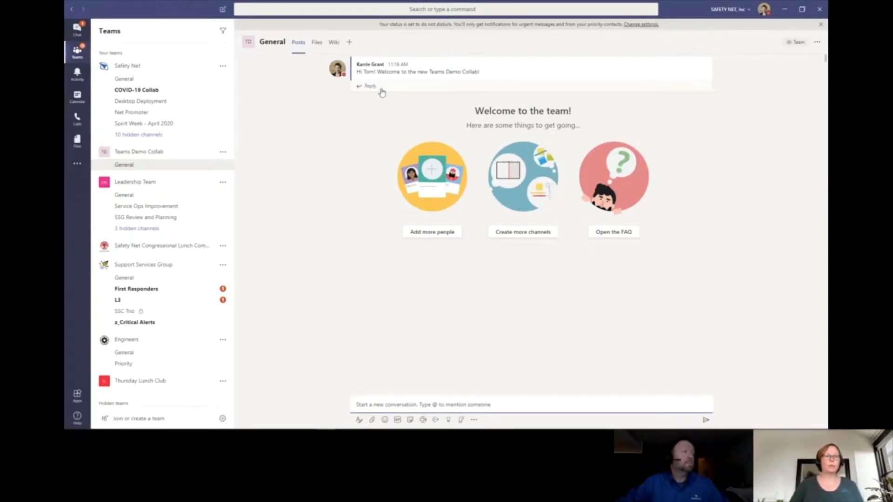
{"action": "left_click", "coordinate": [368, 86]}
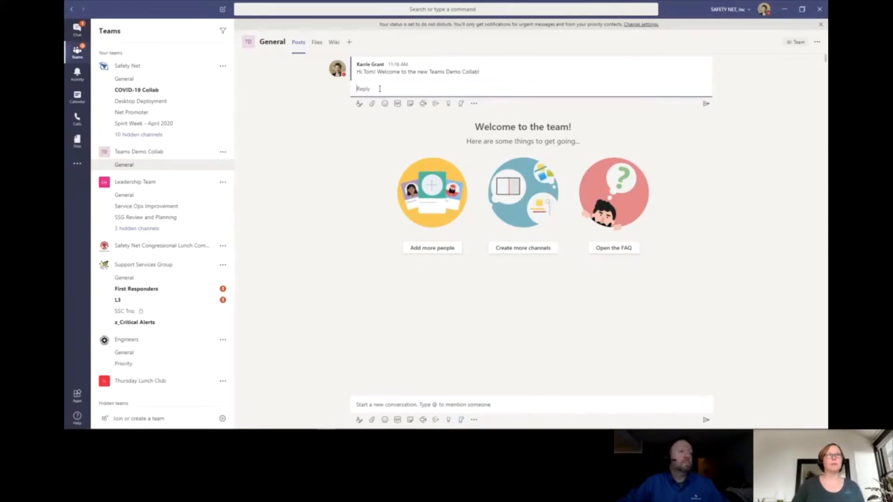
{"action": "mouse_move", "coordinate": [135, 182]}
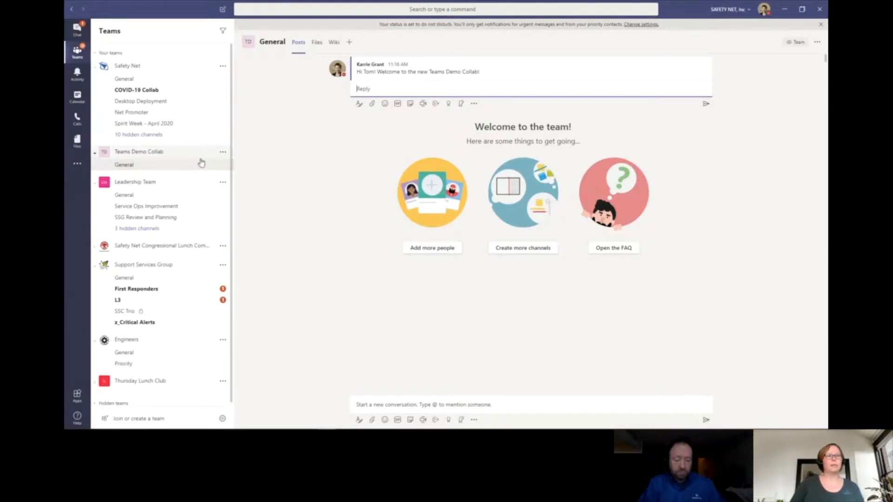
{"action": "mouse_move", "coordinate": [194, 161]}
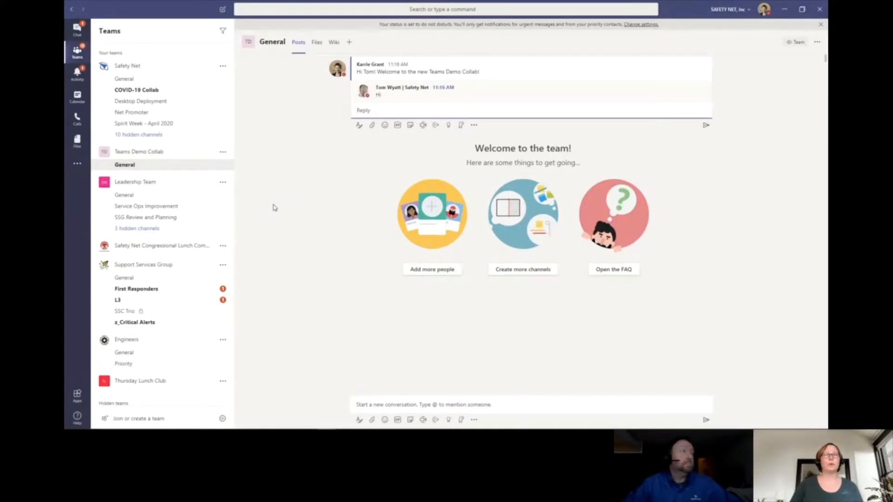
{"action": "mouse_move", "coordinate": [256, 188]}
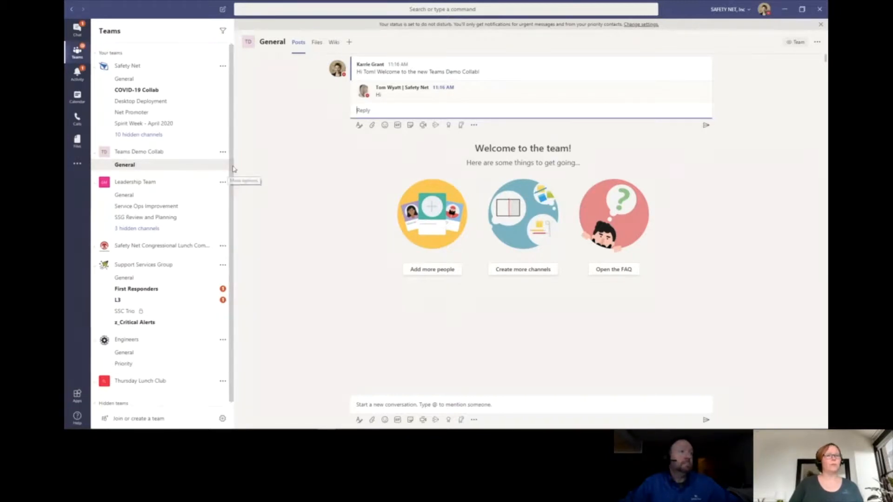
{"action": "mouse_move", "coordinate": [268, 172]}
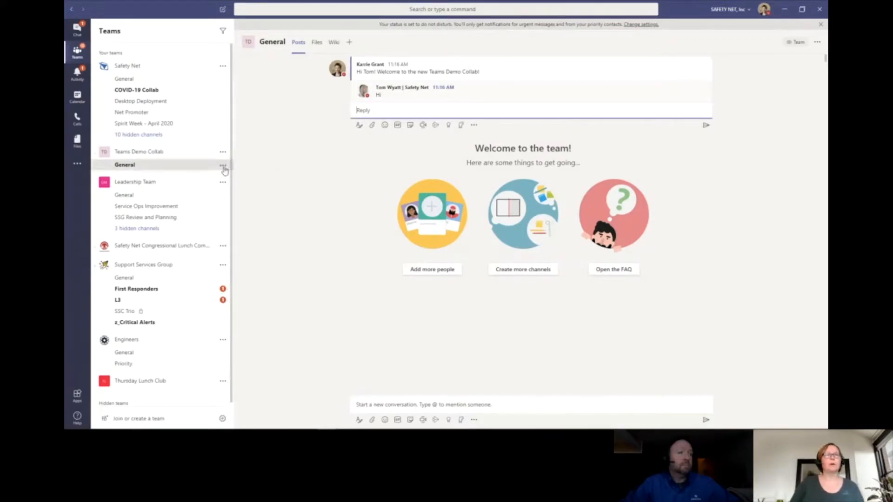
{"action": "mouse_move", "coordinate": [222, 165]}
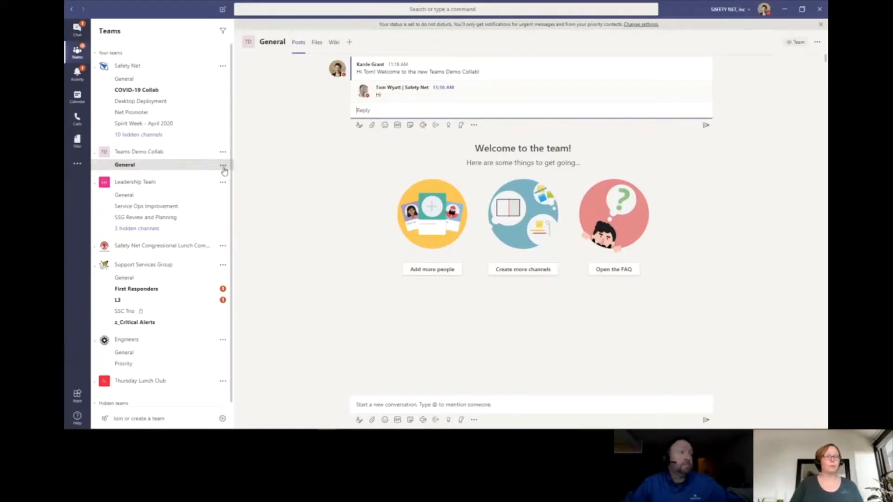
{"action": "mouse_move", "coordinate": [223, 165]}
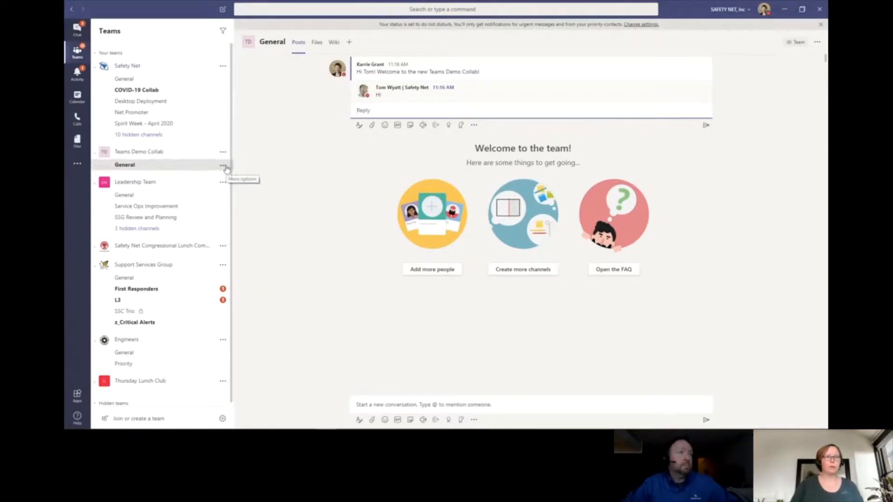
{"action": "left_click", "coordinate": [223, 165]}
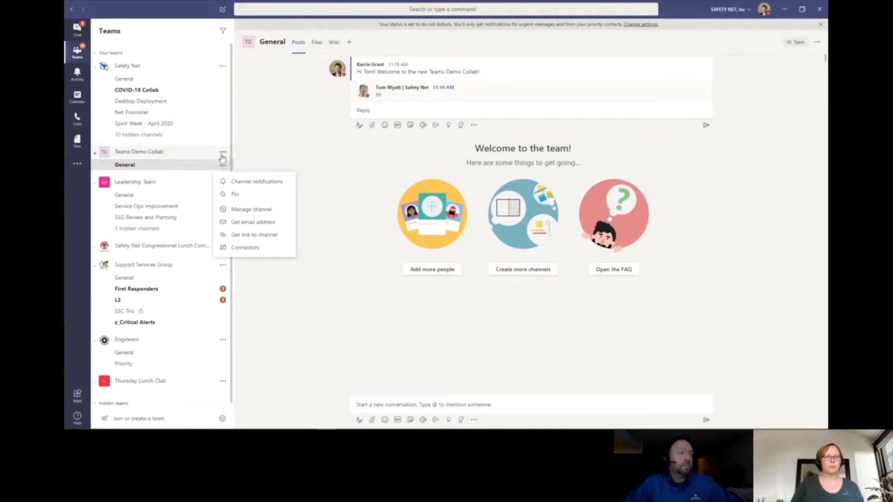
{"action": "left_click", "coordinate": [223, 151]}
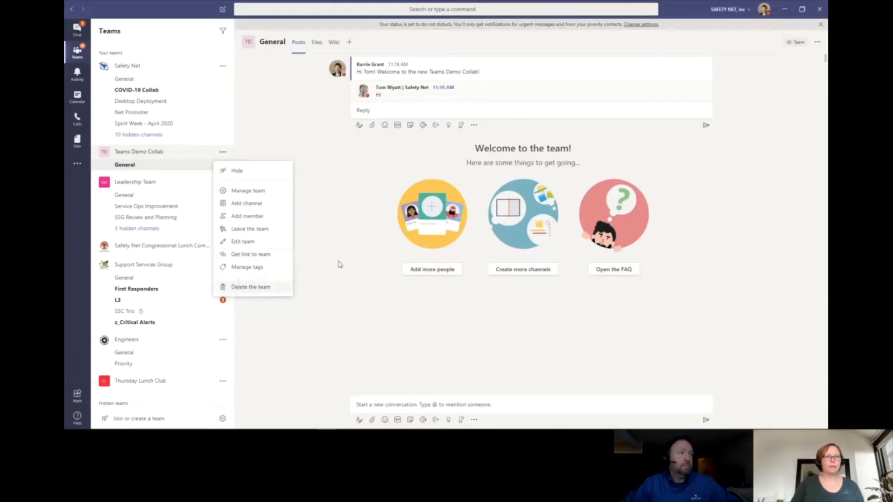
{"action": "left_click", "coordinate": [272, 143]}
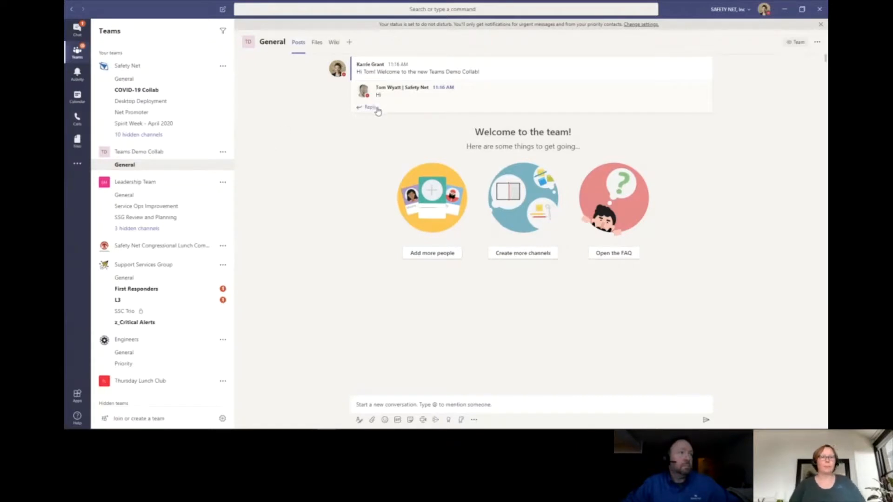
{"action": "left_click", "coordinate": [368, 107]}
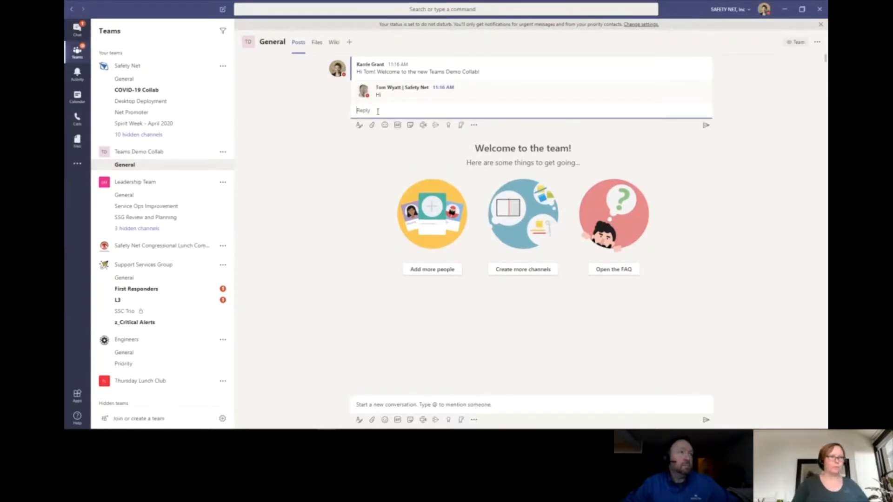
{"action": "type", "text": "@"}
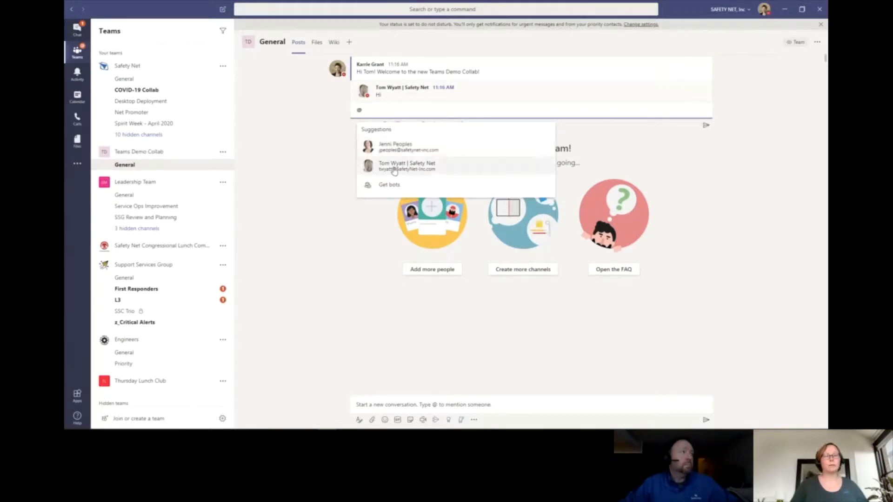
{"action": "left_click", "coordinate": [406, 166]}
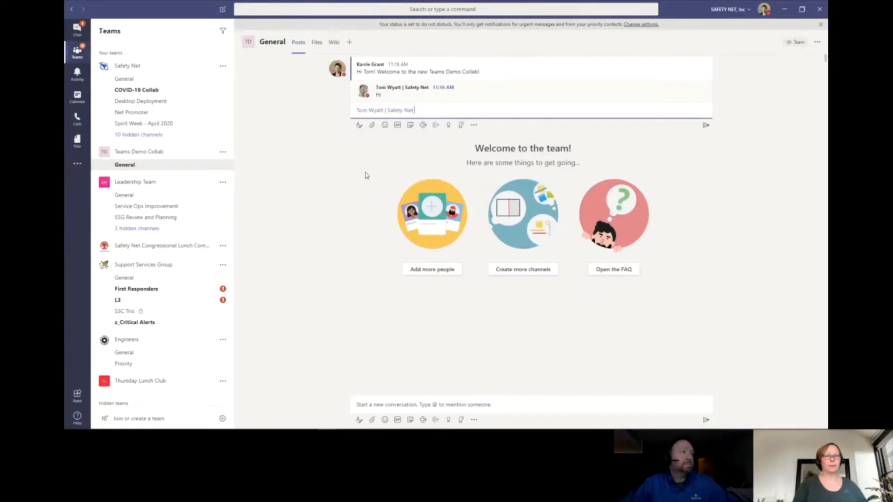
{"action": "type", "text": "How are you tod"}
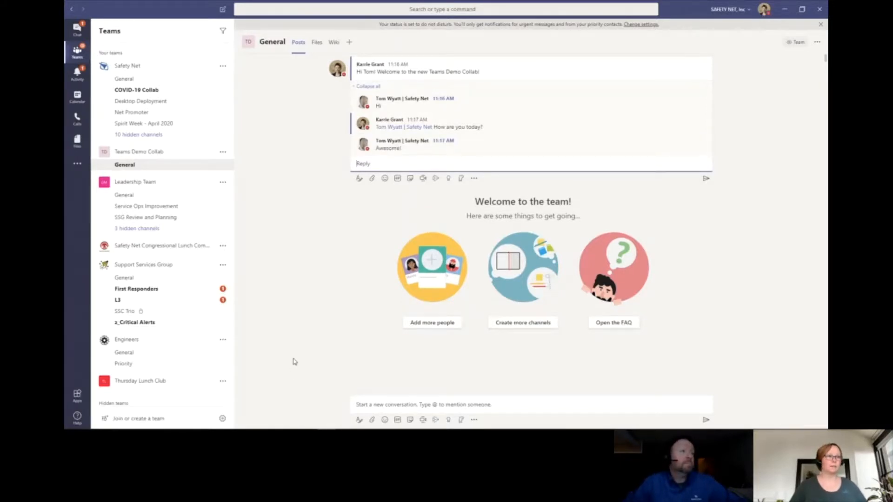
{"action": "mouse_move", "coordinate": [342, 125]}
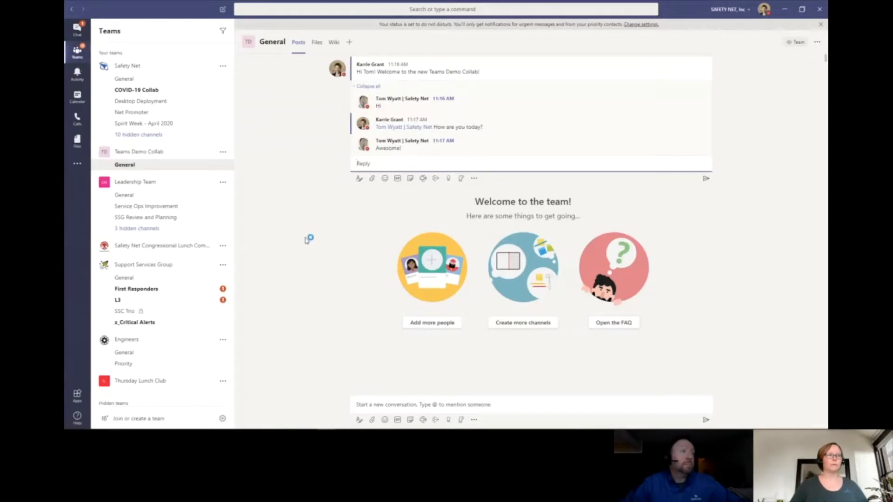
{"action": "mouse_move", "coordinate": [345, 226]}
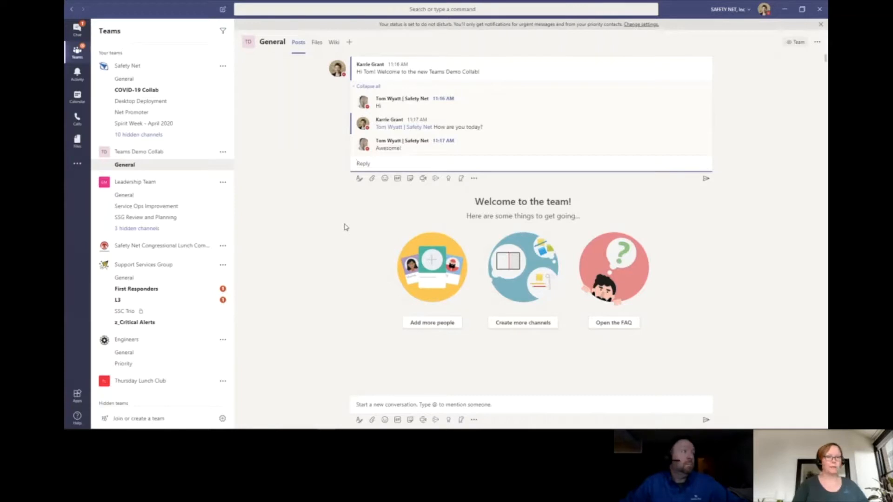
{"action": "type", "text": "@teams"}
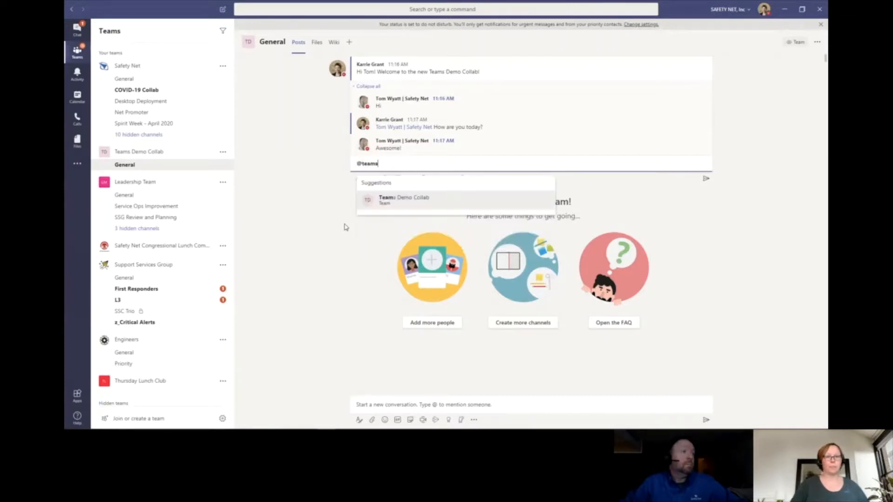
{"action": "left_click", "coordinate": [403, 199]}
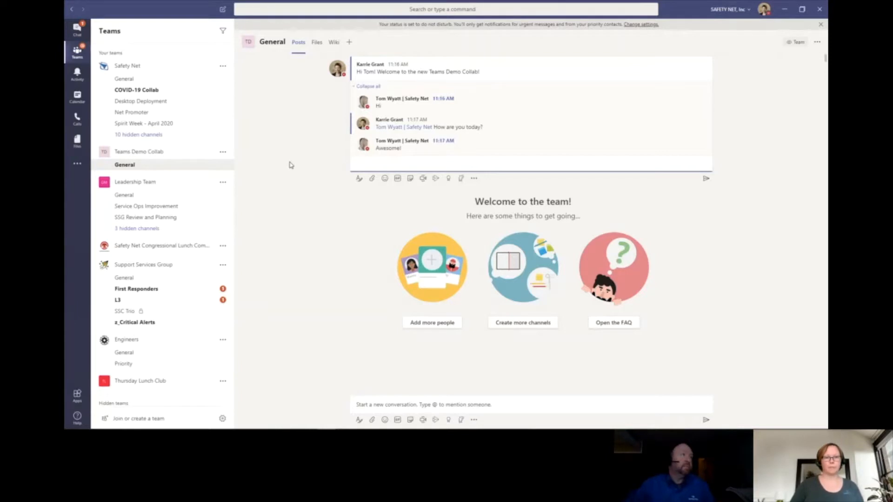
{"action": "mouse_move", "coordinate": [310, 187]}
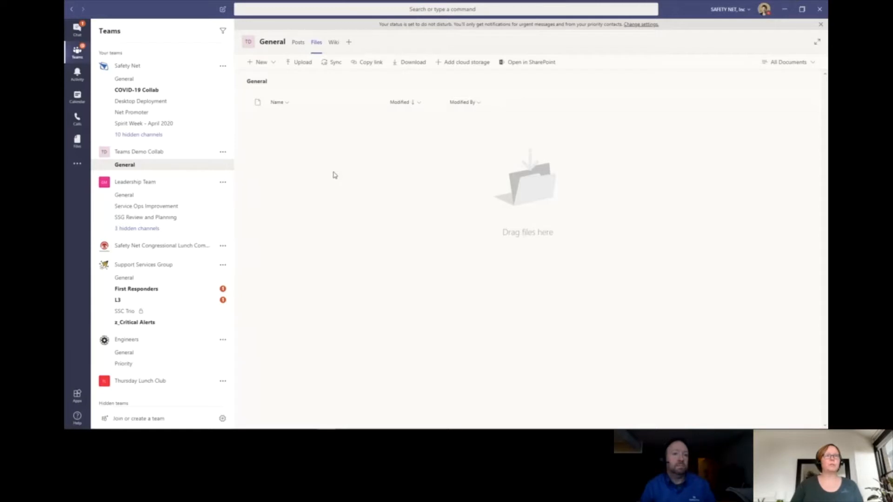
{"action": "mouse_move", "coordinate": [299, 175]}
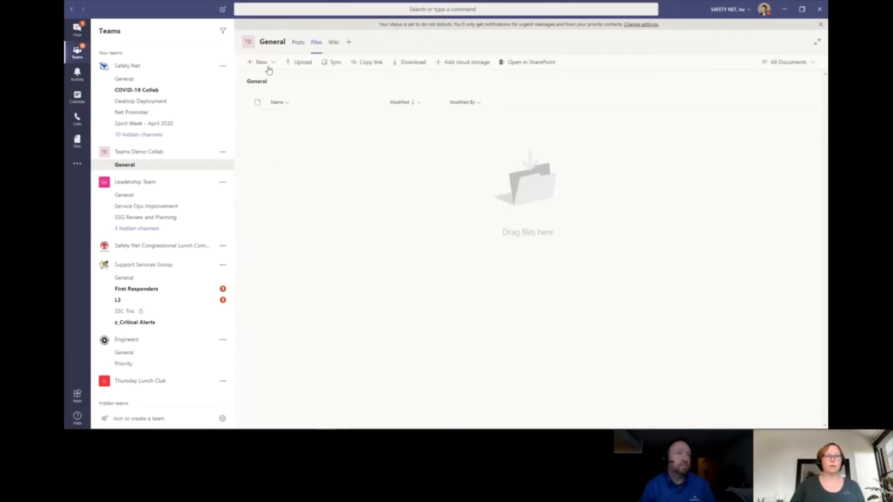
Step: View the New dropdown's file types, like Folder and Word document, in the empty Files tab
{"action": "left_click", "coordinate": [258, 62]}
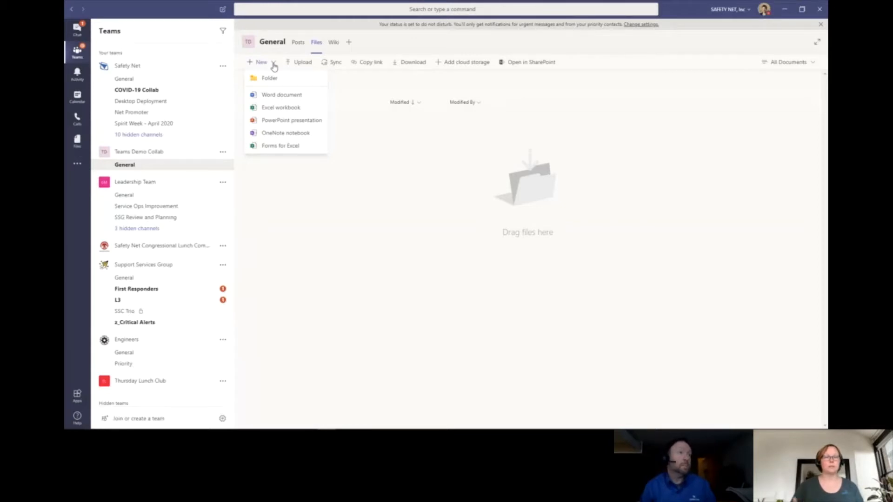
{"action": "mouse_move", "coordinate": [302, 65]}
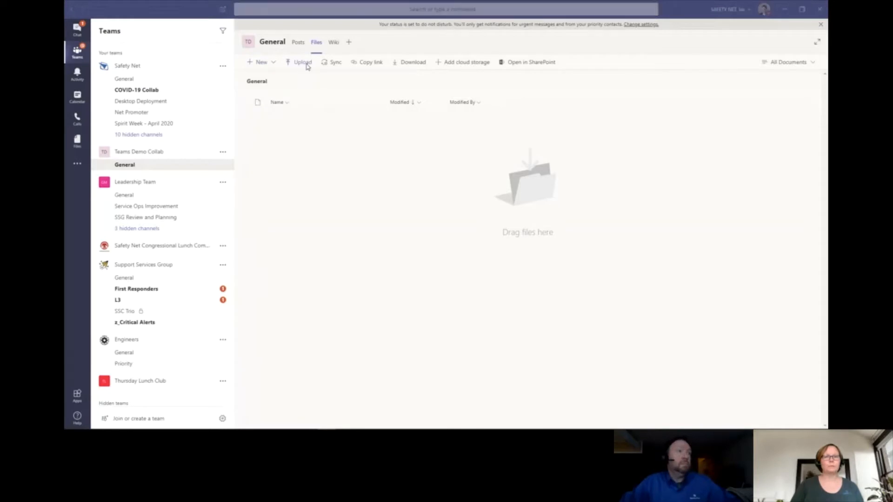
Step: Upload 'Connect & Collaborate - Chat Teams Channels FINAL.pptx' from the Desktop into the channel Files
{"action": "left_click", "coordinate": [302, 61]}
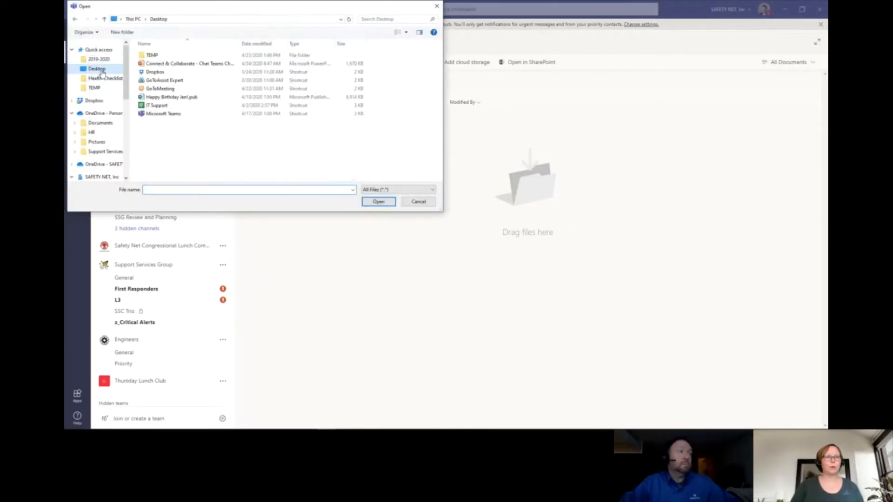
{"action": "left_click", "coordinate": [189, 63]}
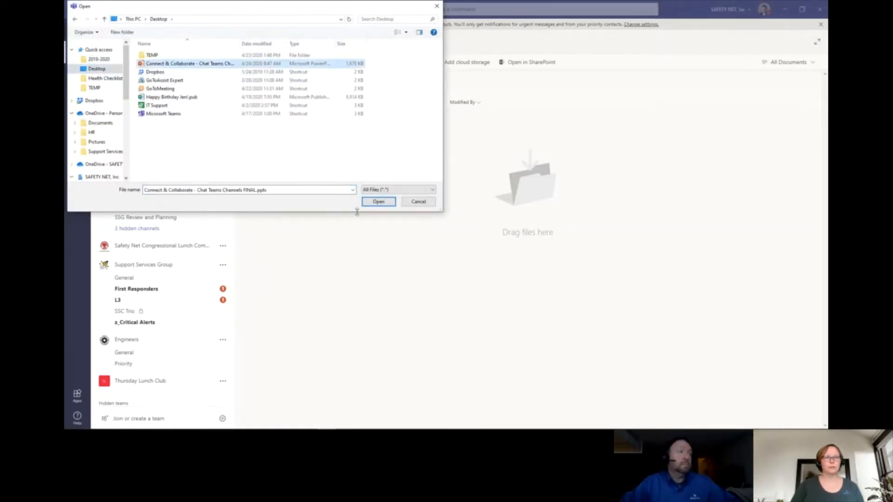
{"action": "left_click", "coordinate": [378, 201]}
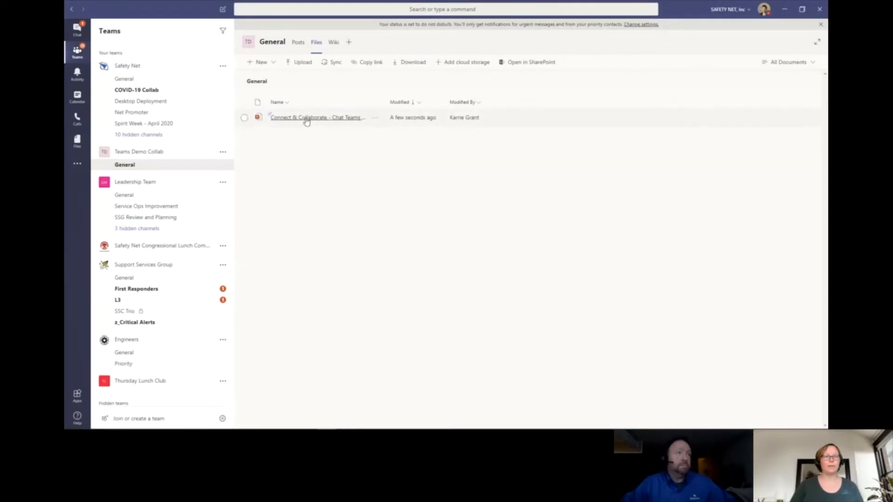
{"action": "mouse_move", "coordinate": [307, 117]}
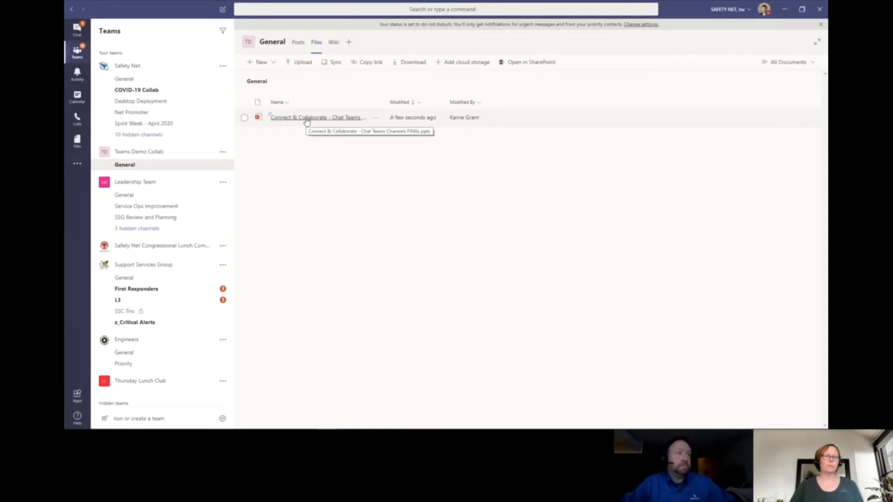
{"action": "mouse_move", "coordinate": [335, 188]}
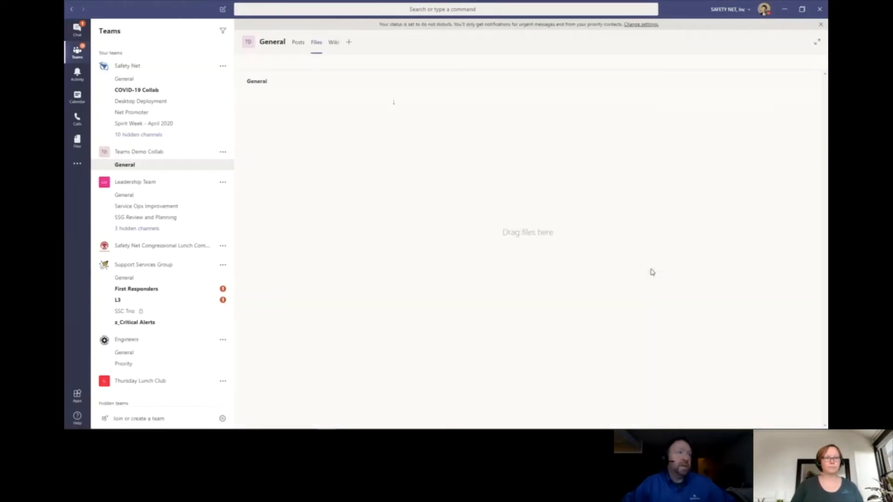
{"action": "left_click", "coordinate": [317, 41]}
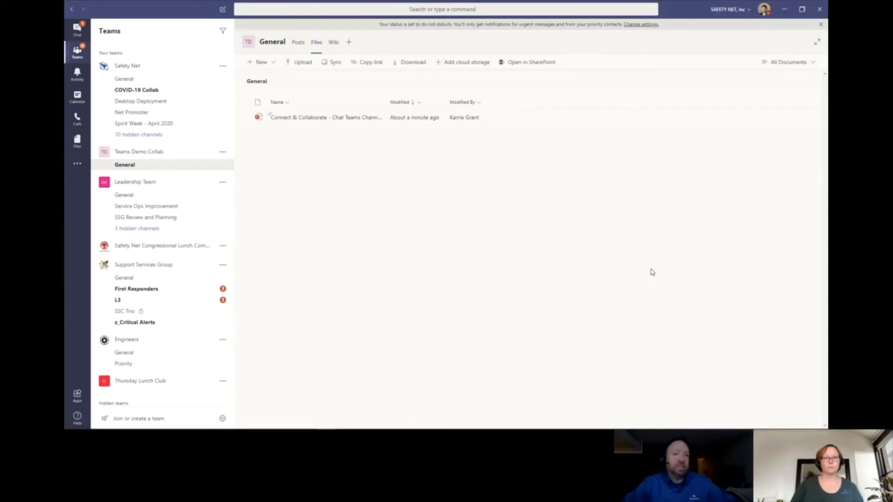
{"action": "mouse_move", "coordinate": [508, 279]}
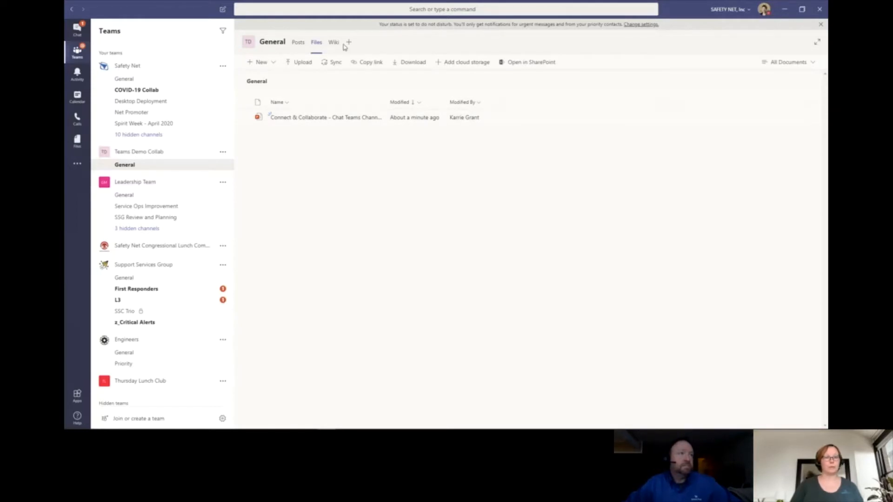
{"action": "left_click", "coordinate": [348, 42]}
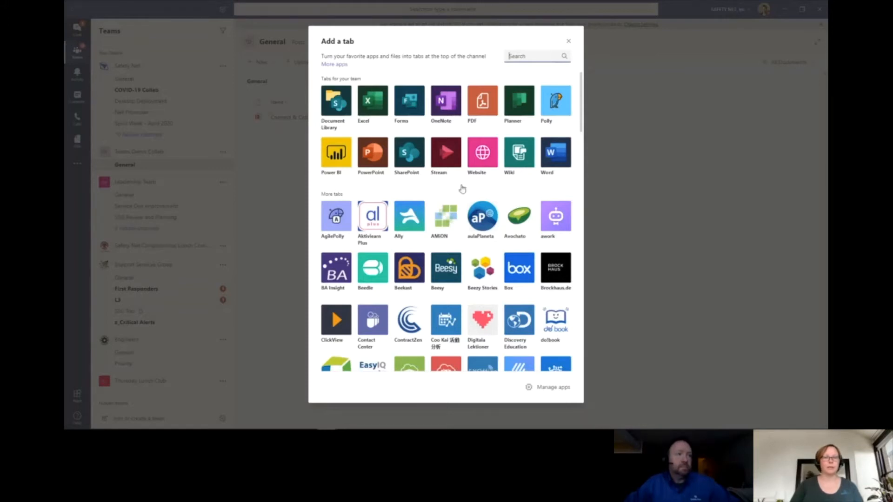
{"action": "mouse_move", "coordinate": [445, 103]}
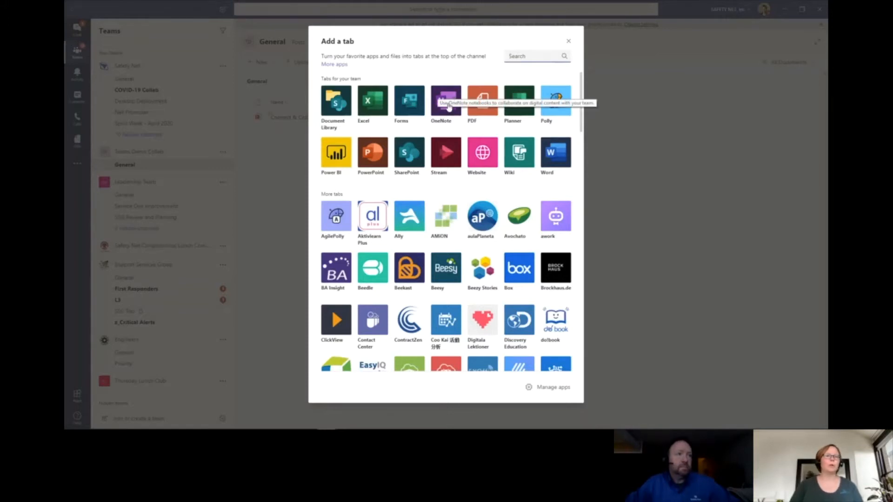
{"action": "mouse_move", "coordinate": [626, 135]}
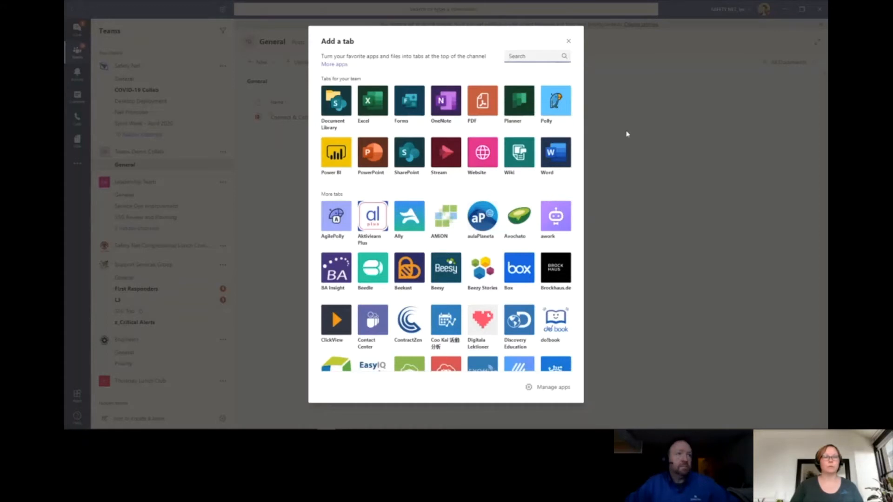
{"action": "mouse_move", "coordinate": [606, 77]}
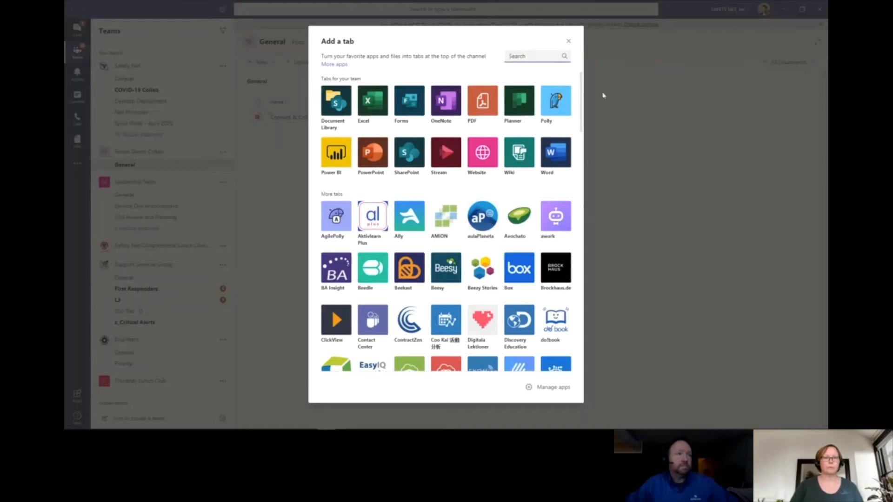
{"action": "left_click", "coordinate": [567, 41]}
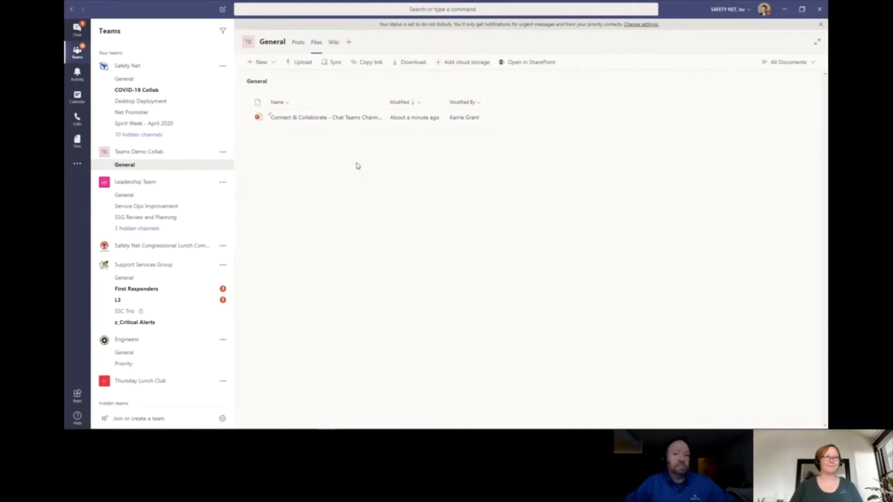
{"action": "mouse_move", "coordinate": [361, 244]}
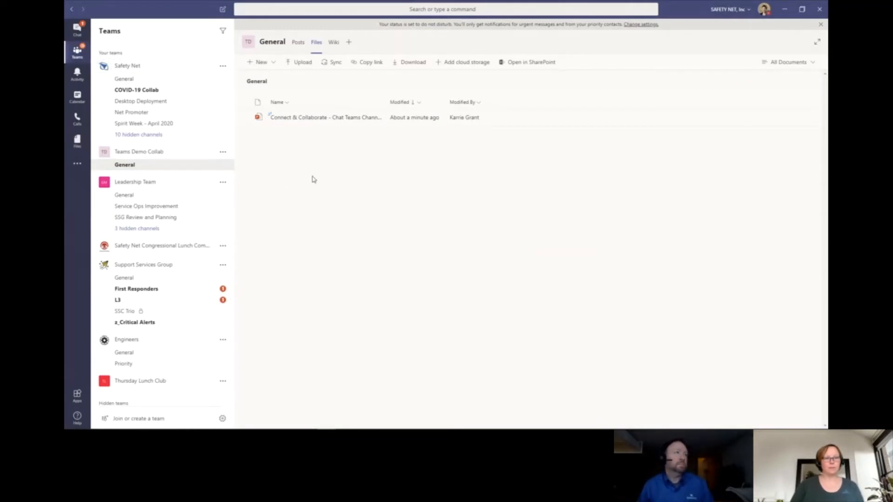
Step: Return to the channel Posts, then open the Activity feed with its call history
{"action": "left_click", "coordinate": [298, 42]}
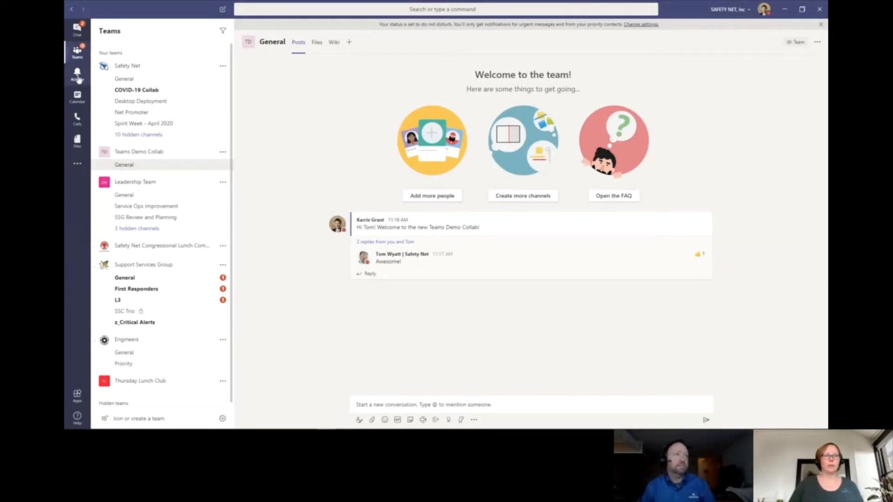
{"action": "left_click", "coordinate": [77, 73]}
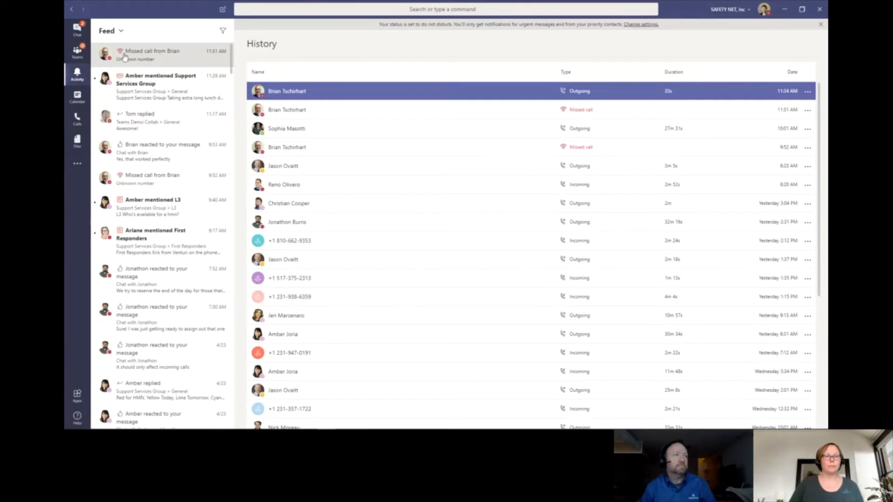
{"action": "mouse_move", "coordinate": [182, 59]}
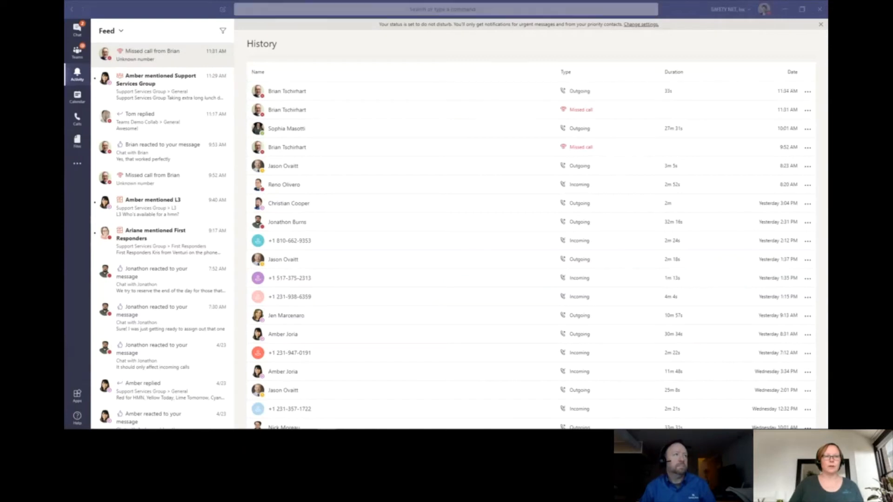
{"action": "type", "text": "brian"}
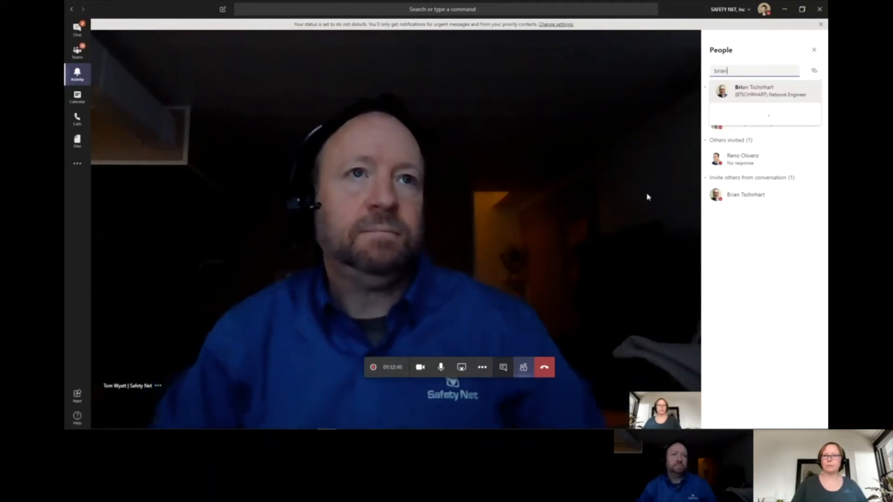
{"action": "left_click", "coordinate": [758, 90]}
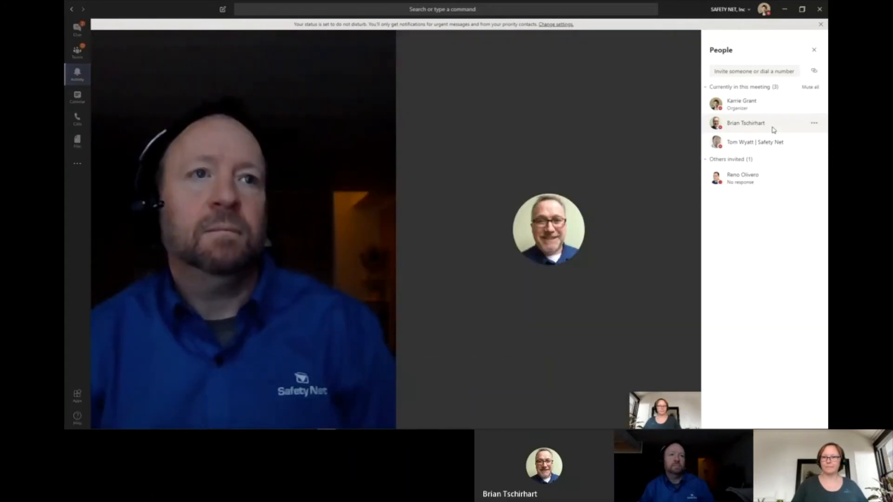